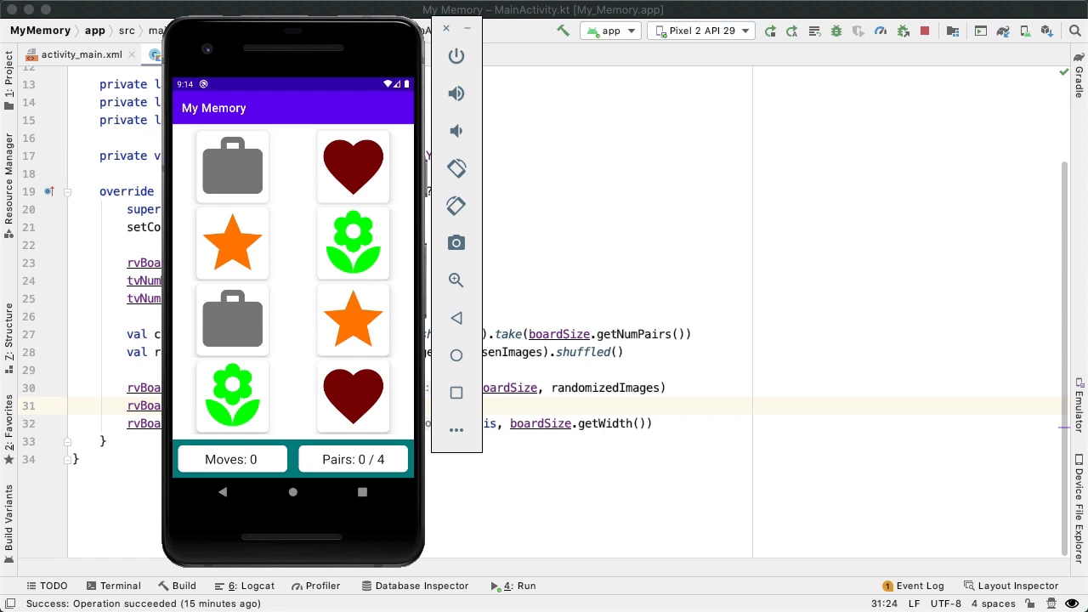
{"action": "mouse_move", "coordinate": [536, 257]}
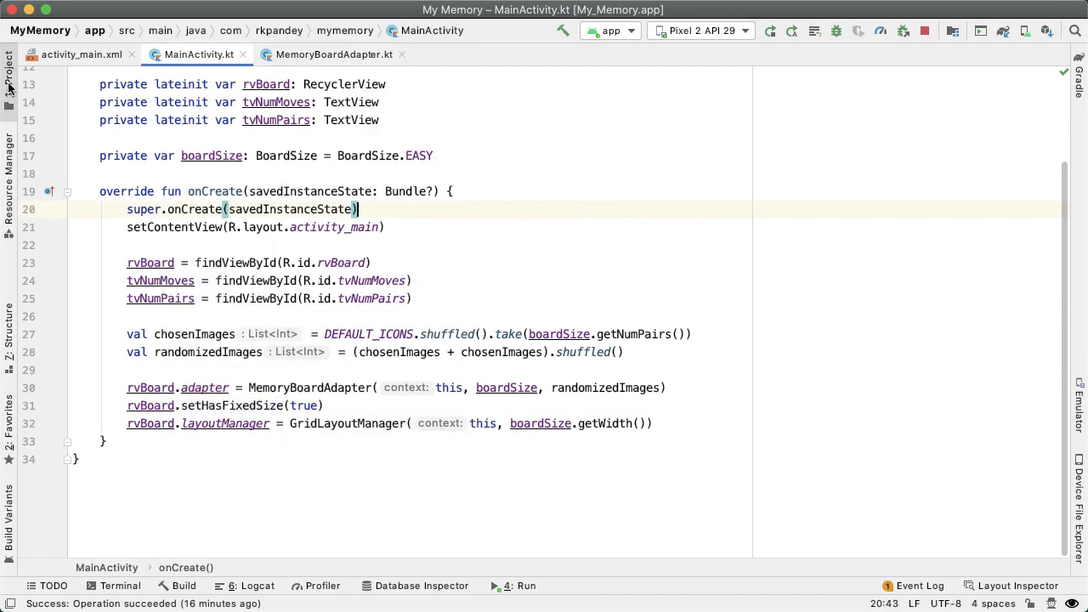
- Create a new Kotlin file named MemoryCard in the models package as a data class
{"action": "left_click", "coordinate": [9, 82]}
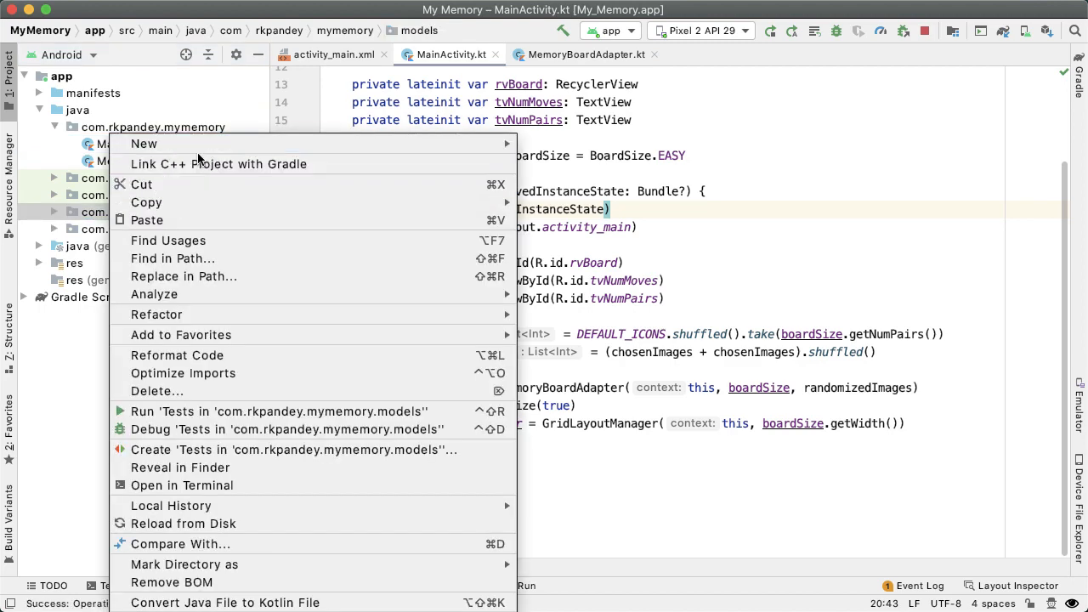
{"action": "left_click", "coordinate": [143, 143]}
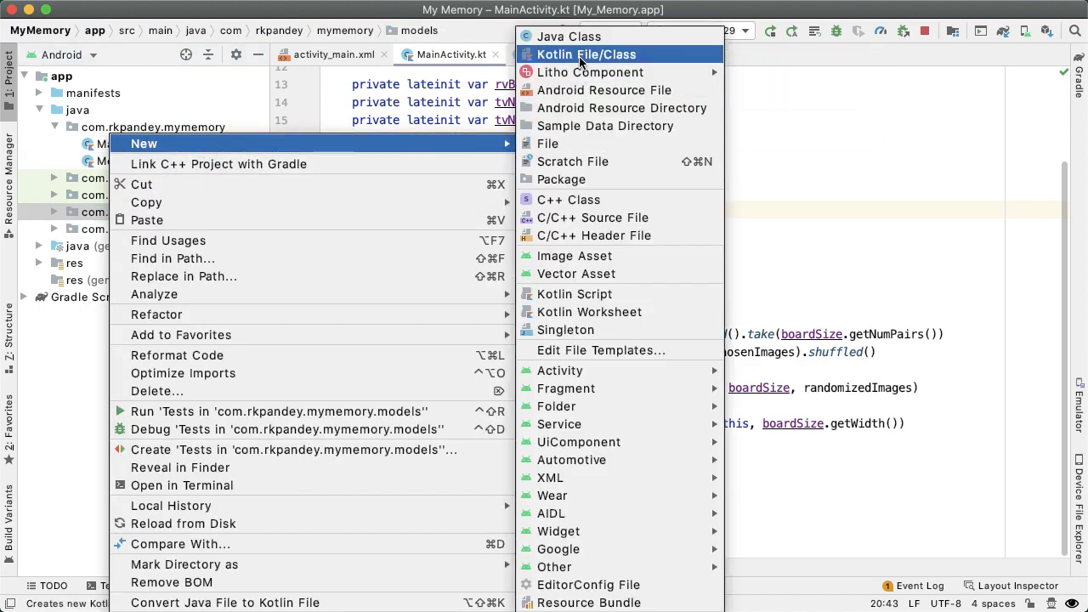
{"action": "left_click", "coordinate": [585, 53]}
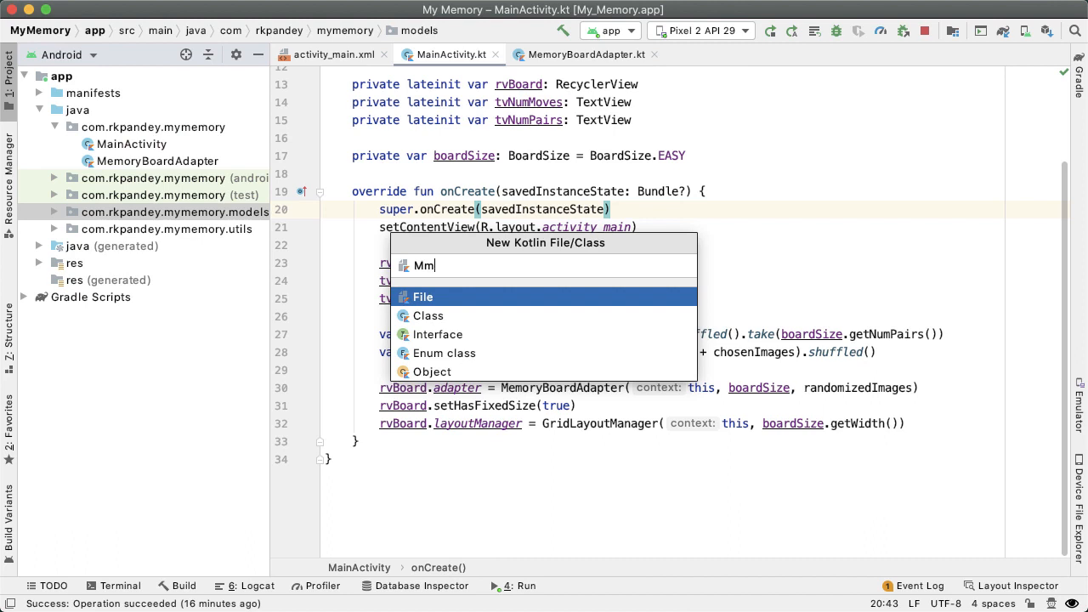
{"action": "type", "text": "emoryCard("}
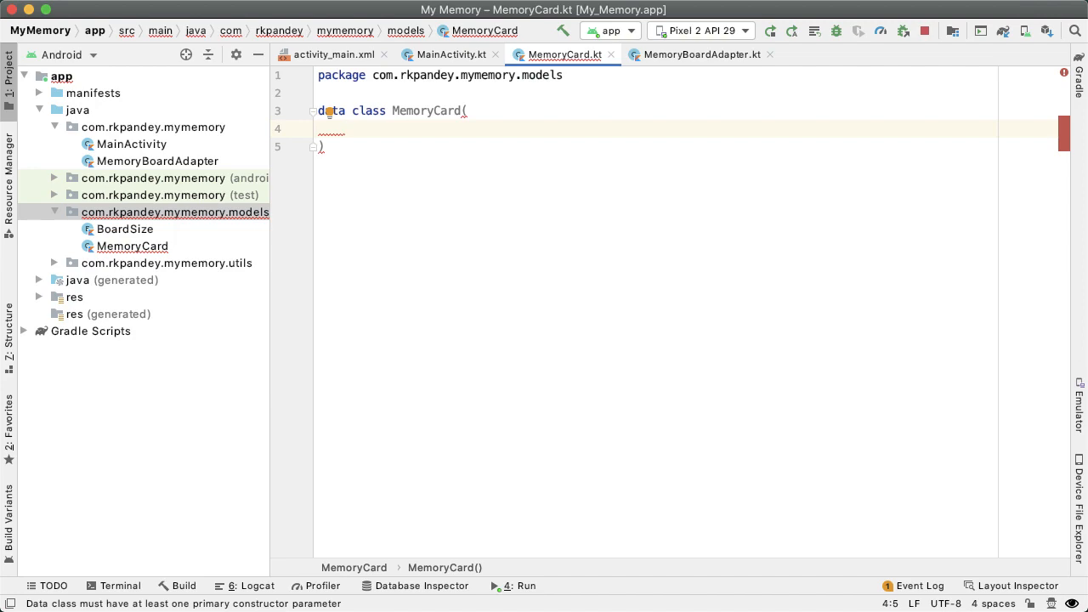
- Declare val identifier: Int as MemoryCard's first constructor parameter
{"action": "type", "text": "va"}
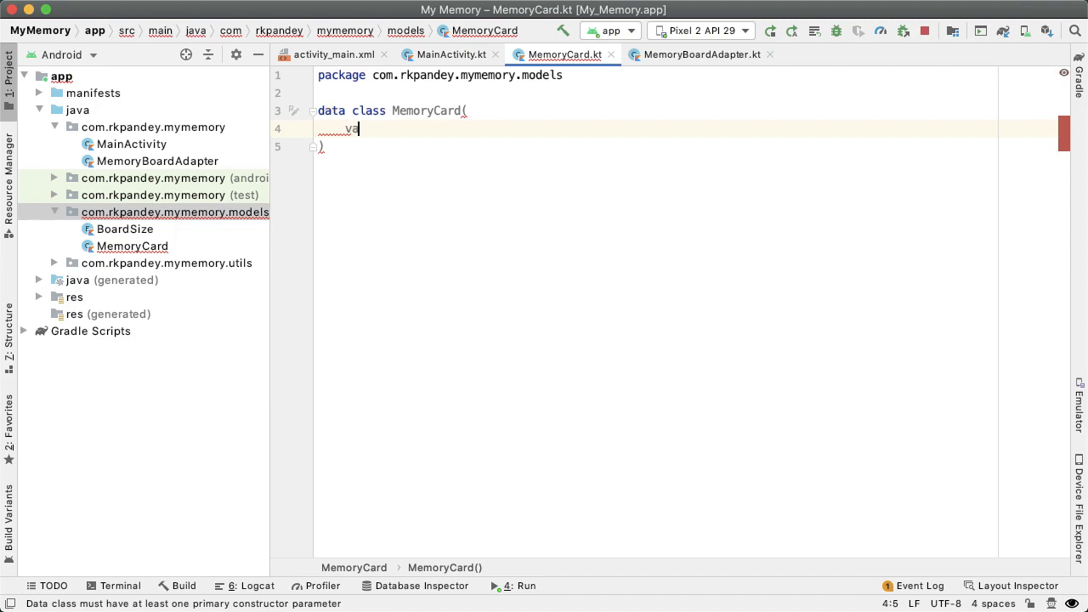
{"action": "type", "text": "l id"}
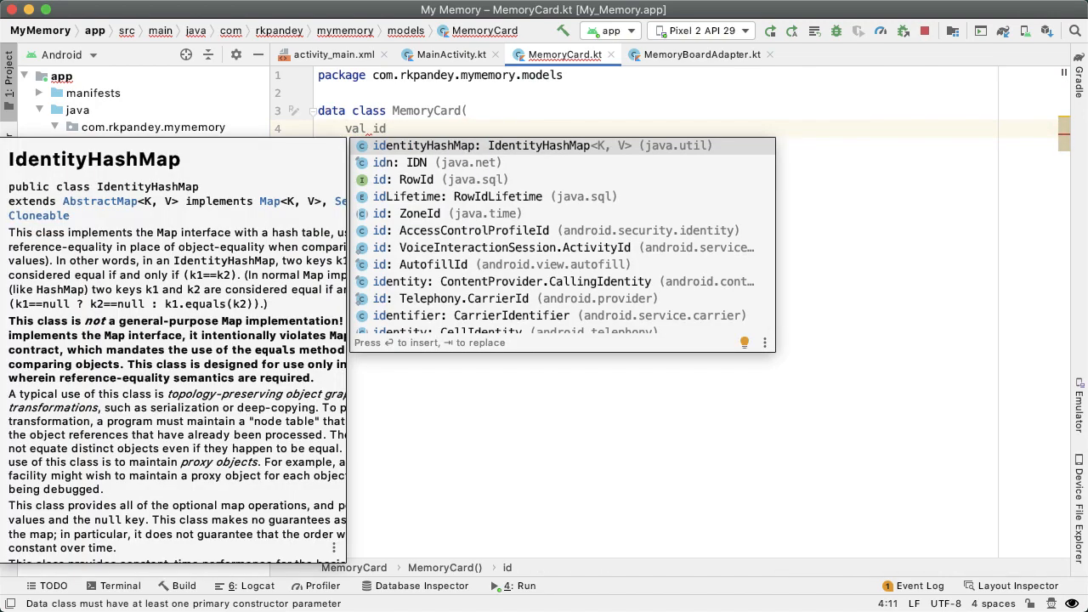
{"action": "type", "text": "entir"}
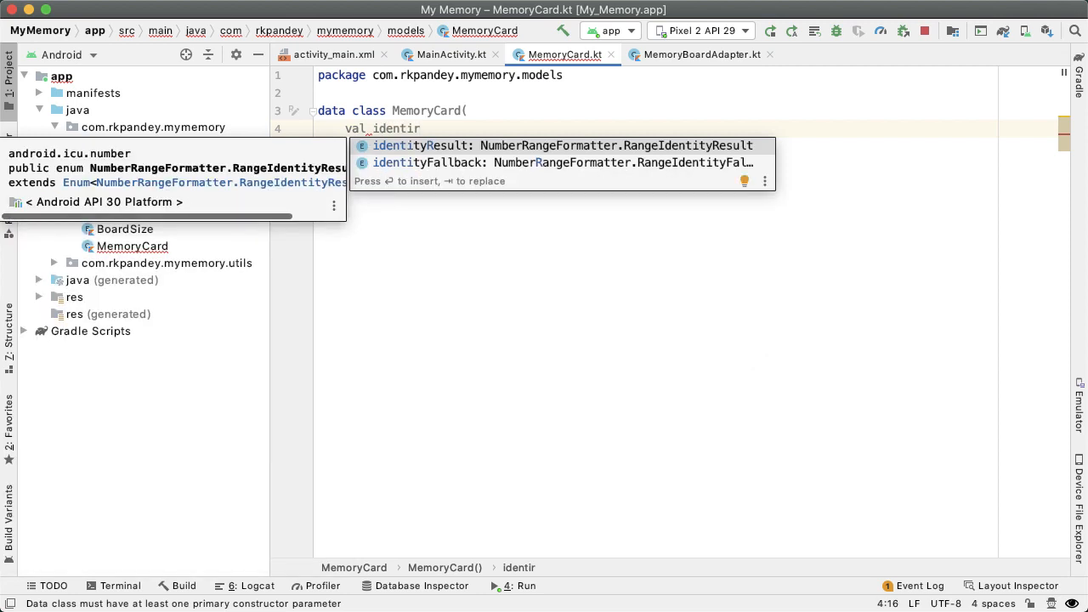
{"action": "type", "text": "fier: I"}
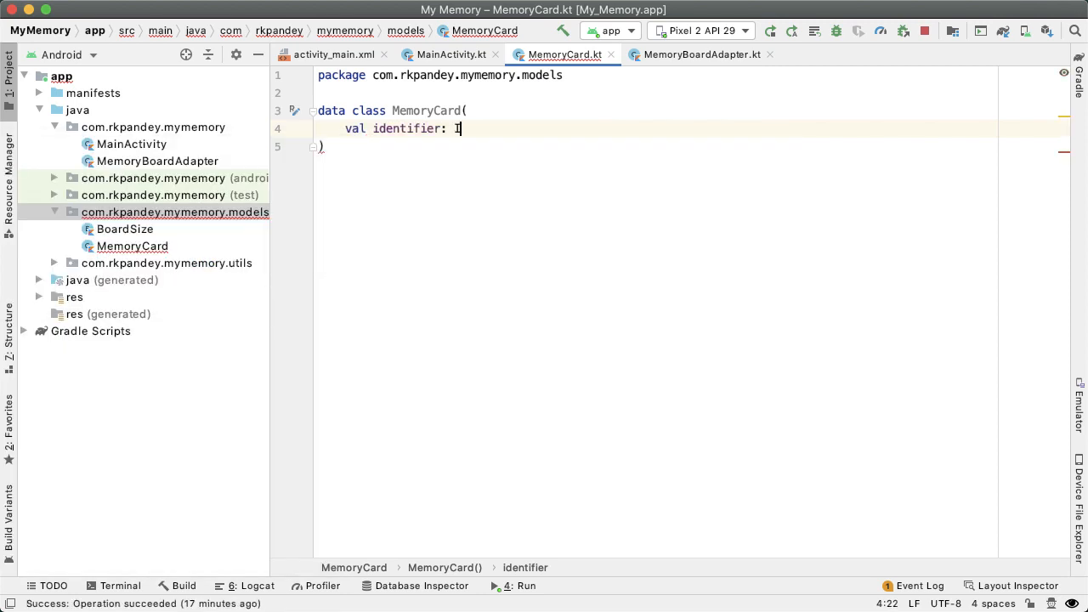
{"action": "type", "text": "nt,"}
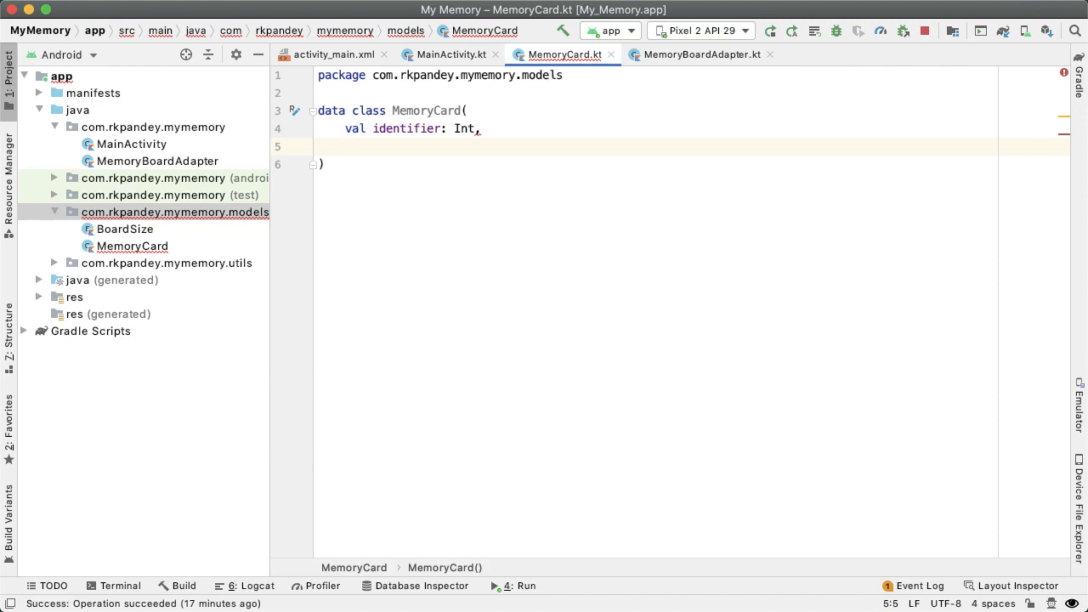
- Declare val isFaceUp: Boolean = false as the second parameter
{"action": "type", "text": "val isFaceUp:"}
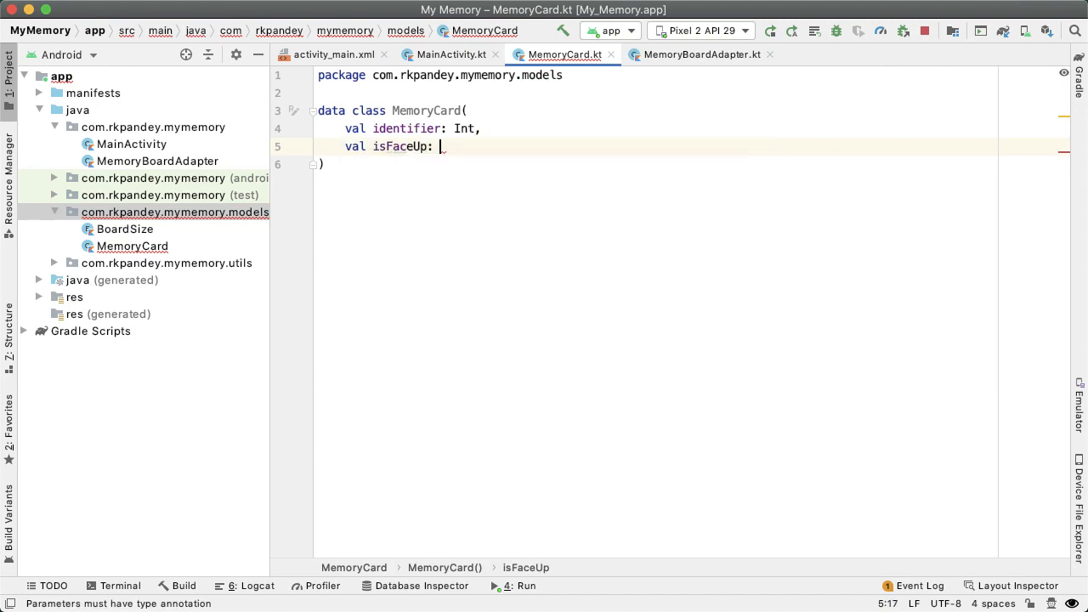
{"action": "type", "text": "Boolean"}
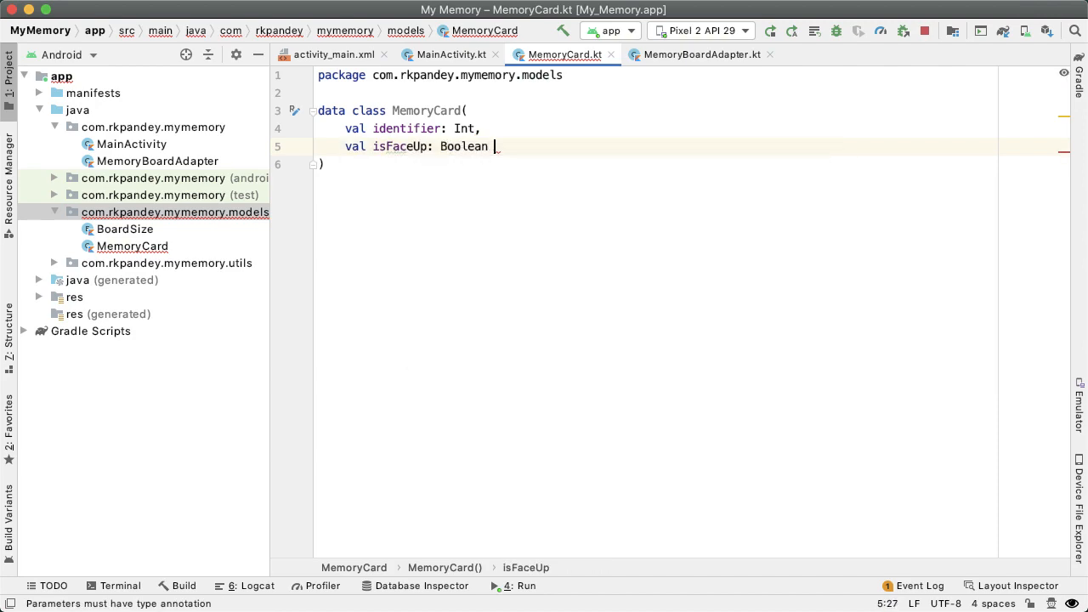
{"action": "type", "text": "= false"}
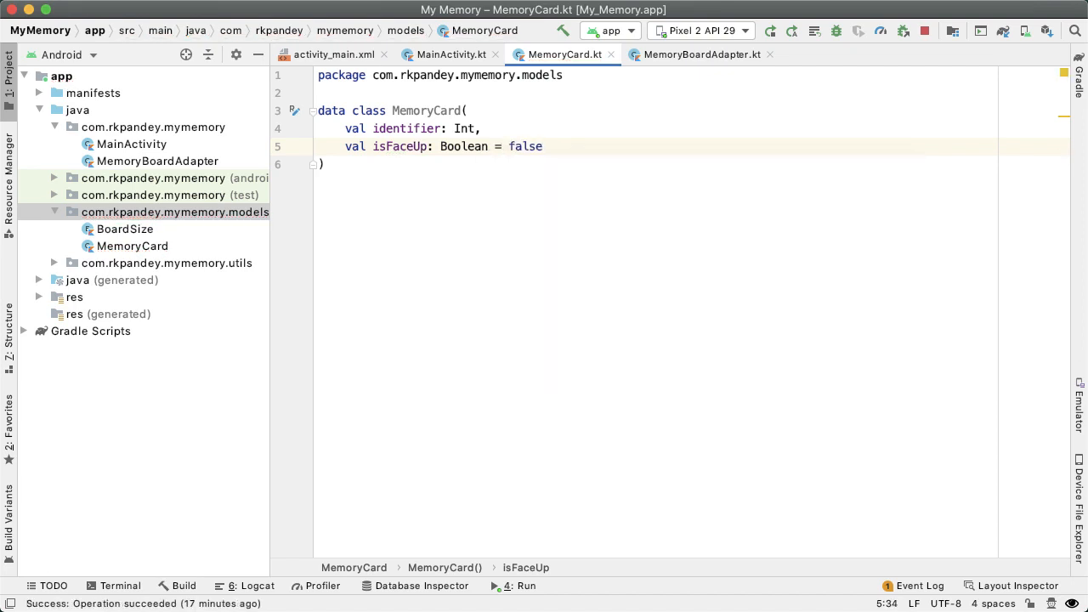
{"action": "left_click", "coordinate": [541, 146]}
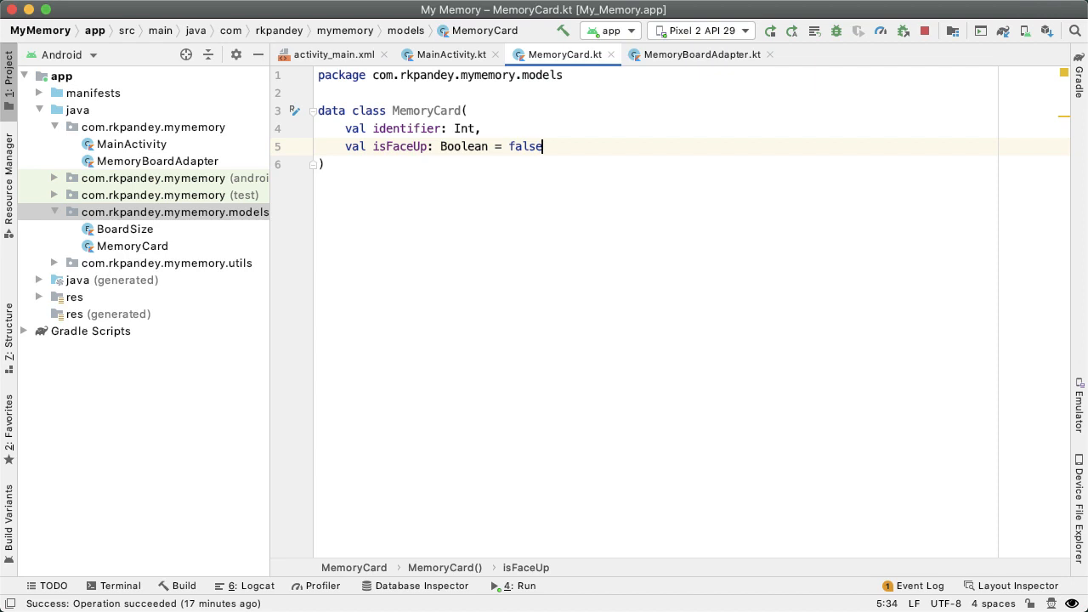
{"action": "left_click", "coordinate": [344, 129]}
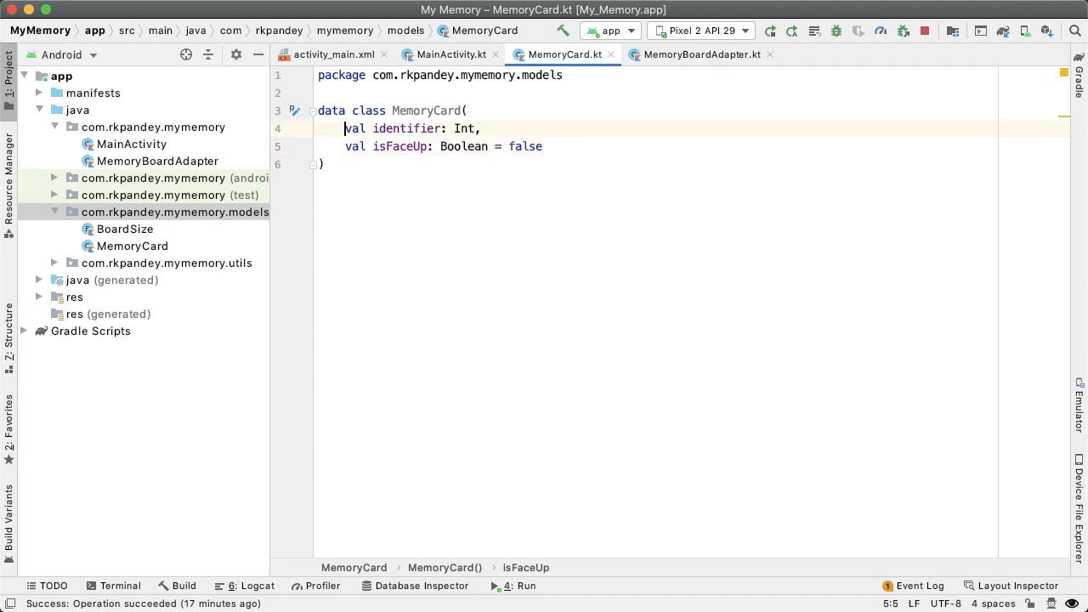
- Change isFaceUp to a var, add a trailing comma and a new parameter line
{"action": "double_click", "coordinate": [354, 129]}
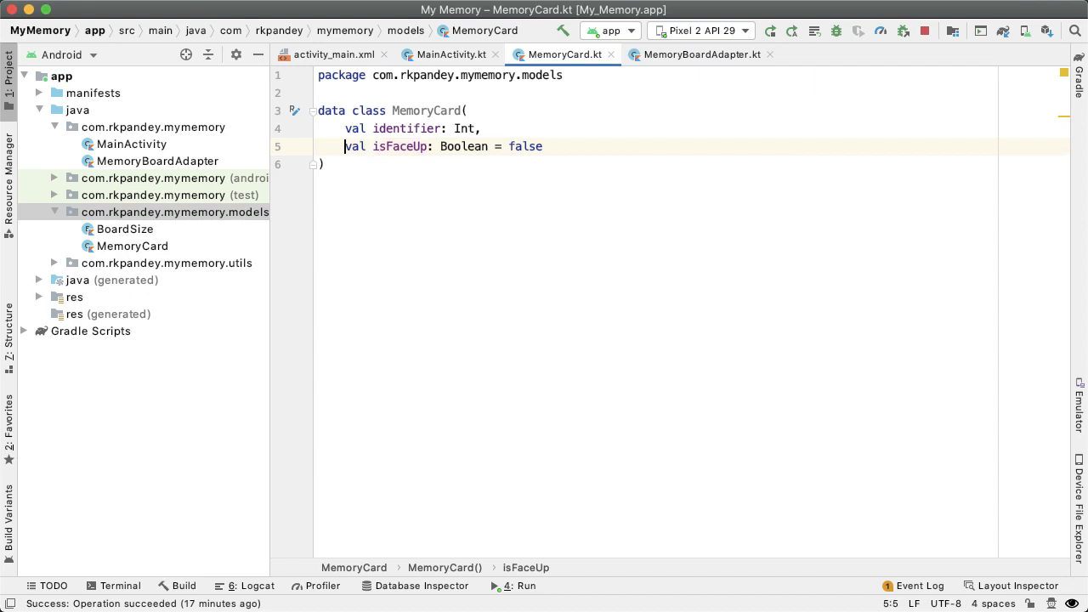
{"action": "type", "text": "var"}
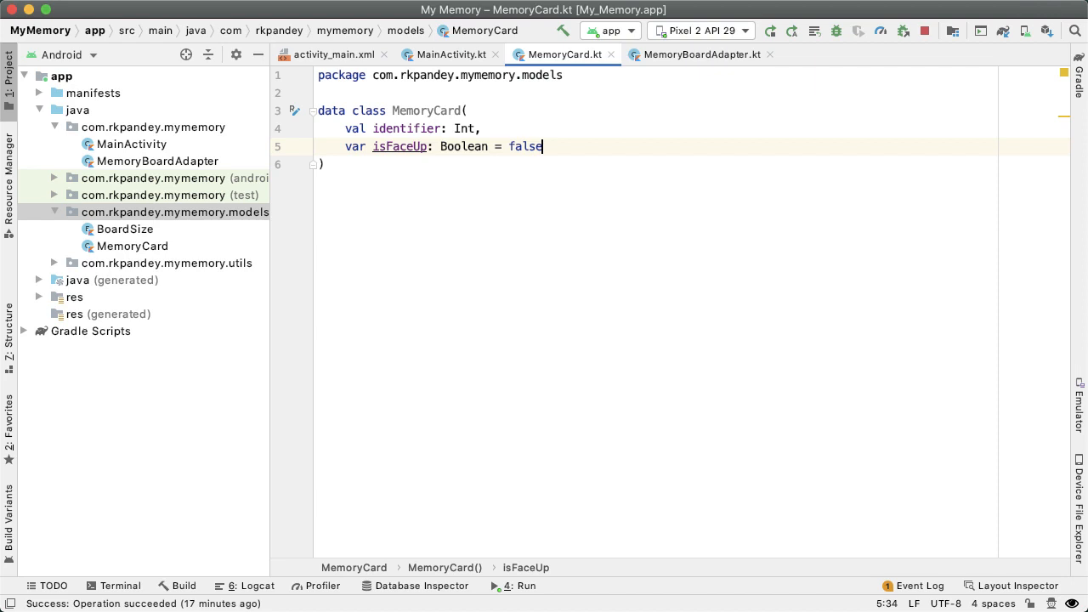
{"action": "type", "text": ","}
{"action": "key", "text": "enter"}
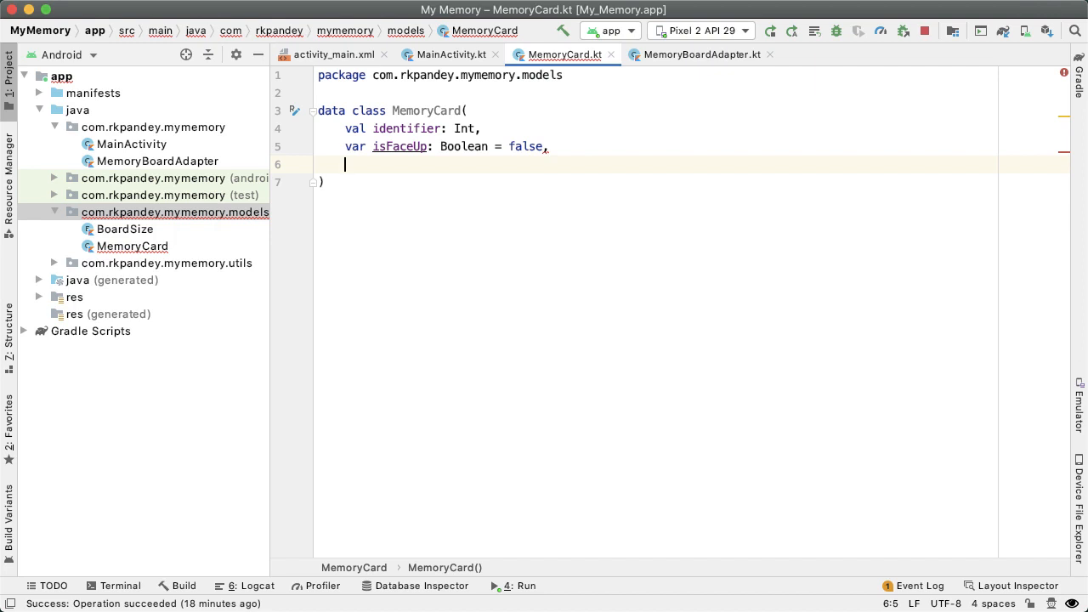
- Declare var isMatched: Boolean = false in MemoryCard and return to MainActivity.kt
{"action": "type", "text": "var"}
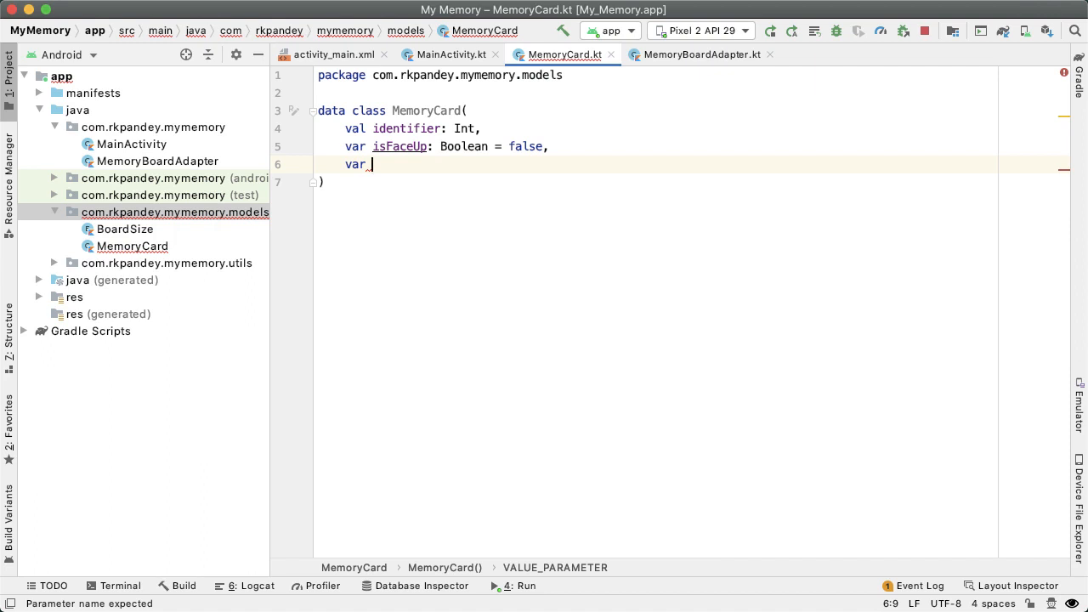
{"action": "mouse_move", "coordinate": [602, 473]}
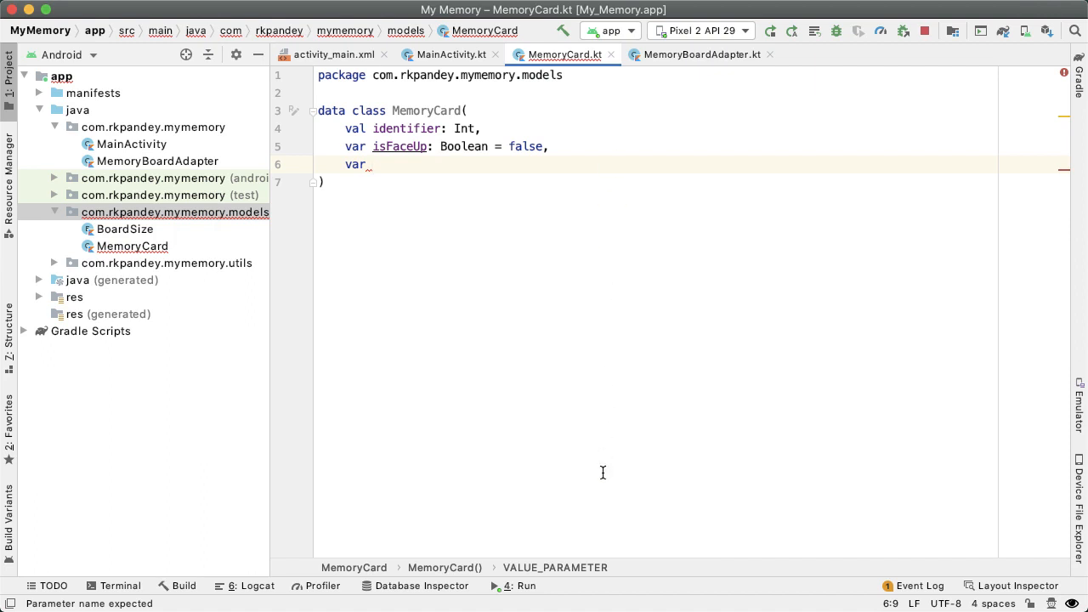
{"action": "type", "text": "isMatc"}
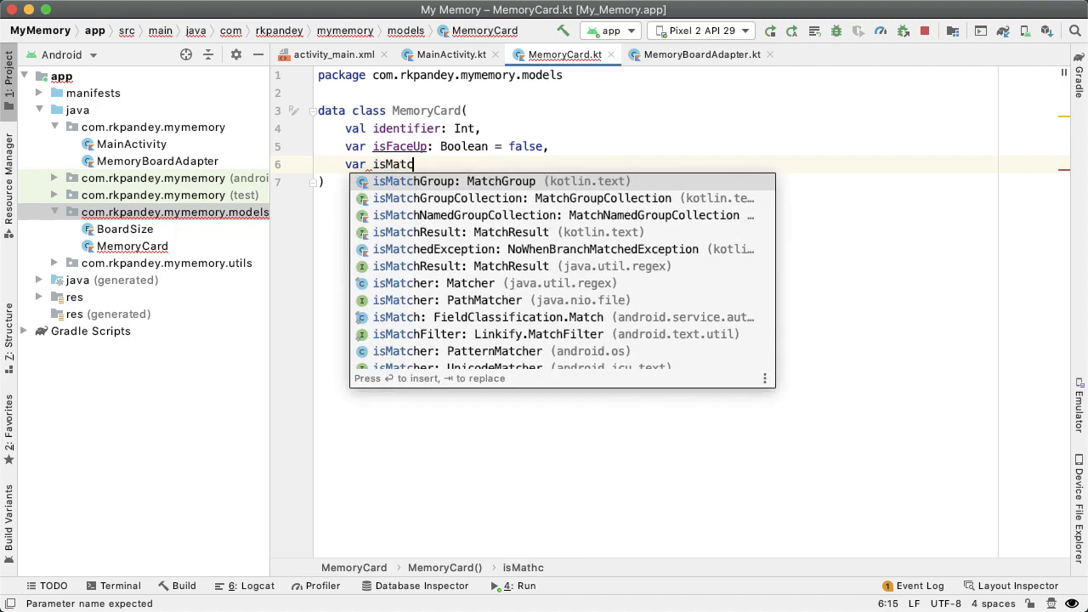
{"action": "type", "text": "hed: Boolean ="}
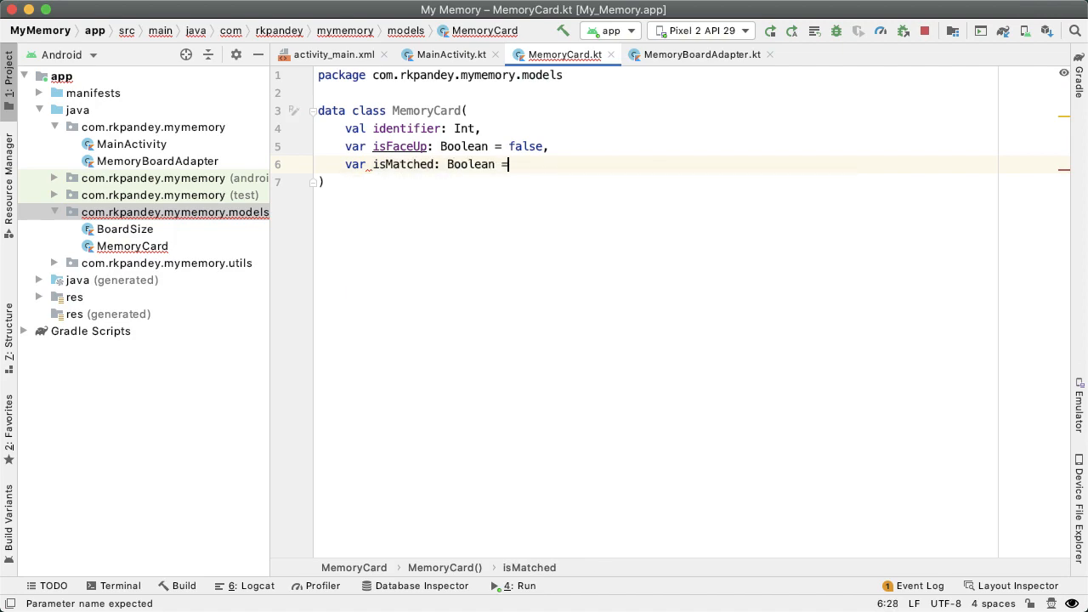
{"action": "type", "text": "false"}
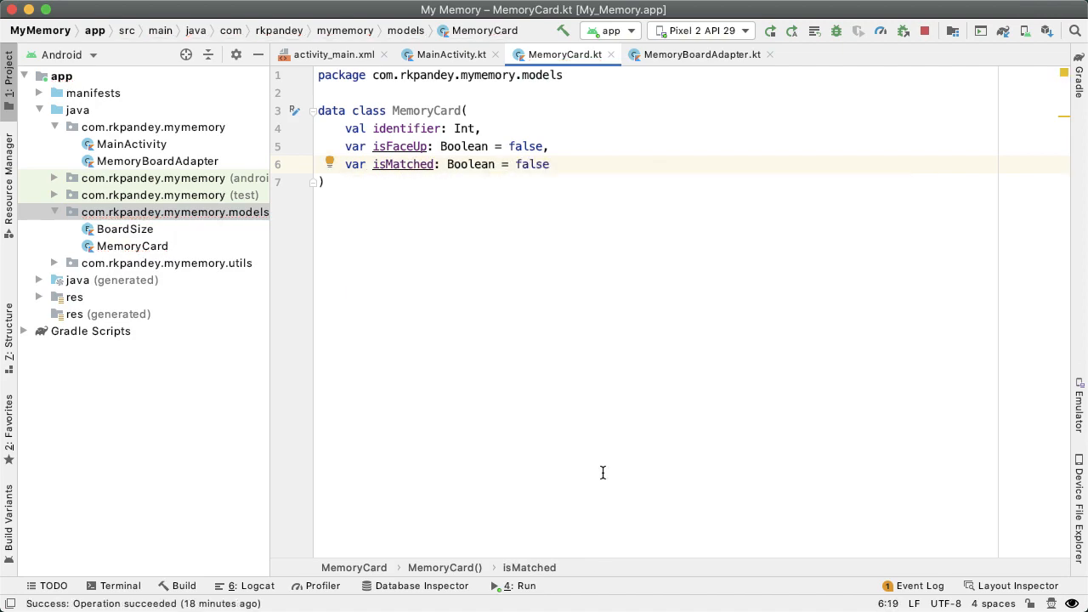
{"action": "left_click", "coordinate": [449, 53]}
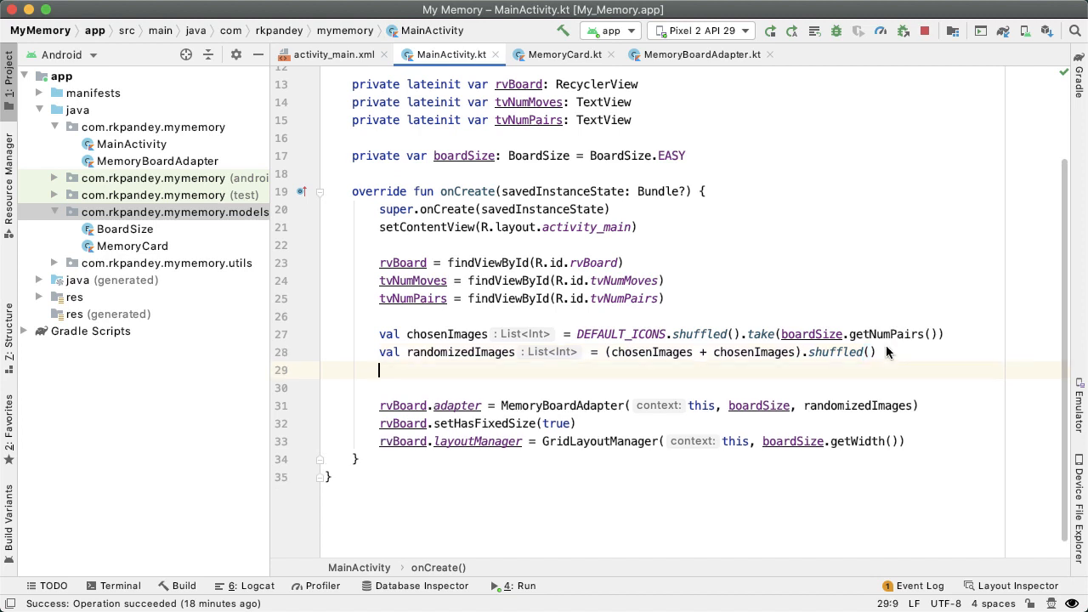
- In onCreate, write randomizedImages.map { MemoryCard(it, false) }
{"action": "type", "text": "randomizedImages.map {"}
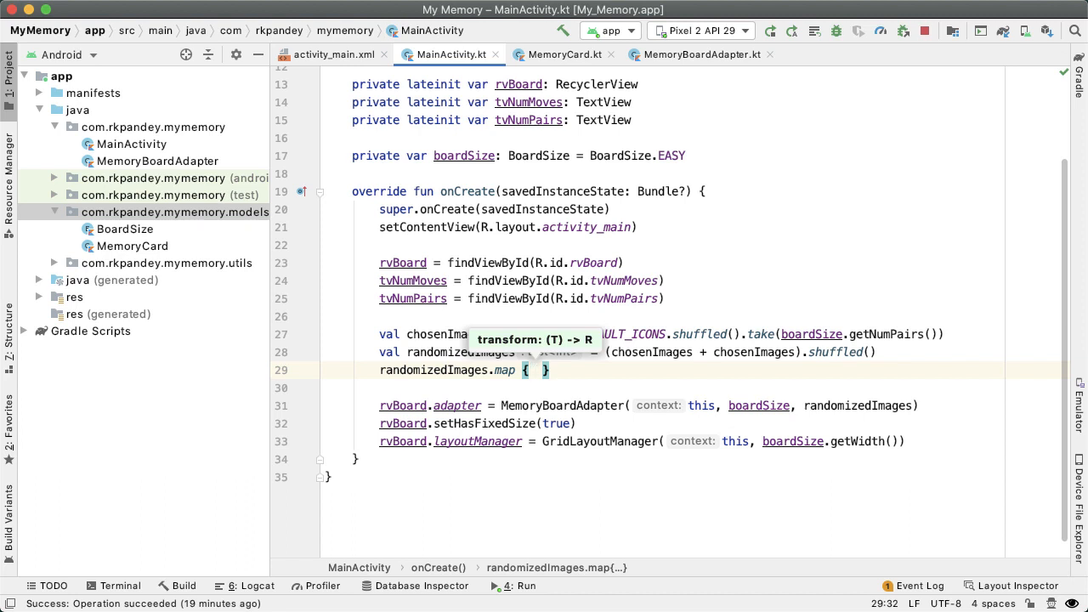
{"action": "type", "text": "MemoryCard("}
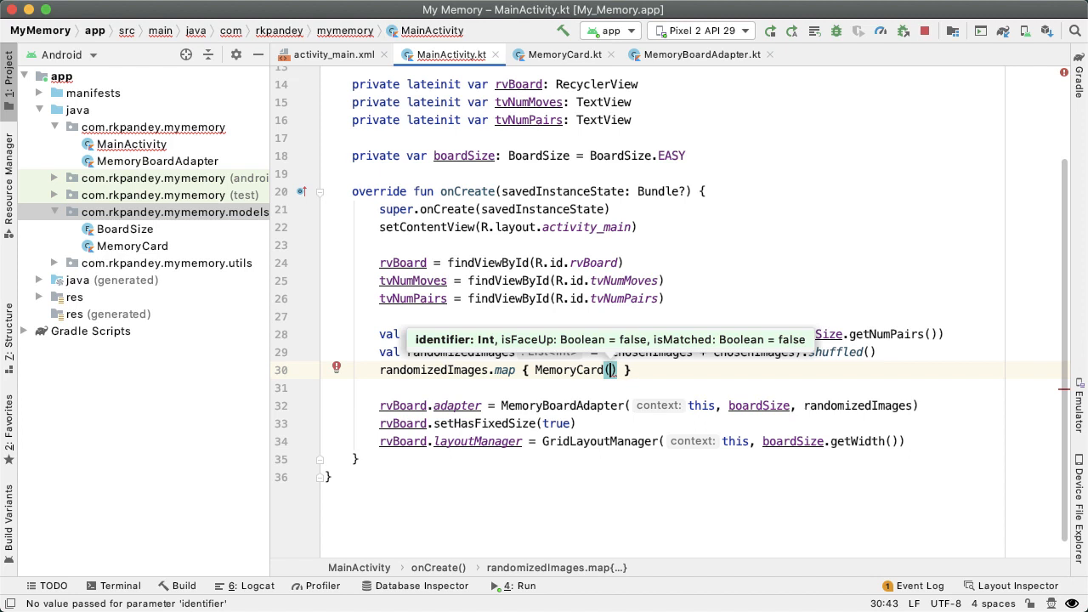
{"action": "type", "text": "it"}
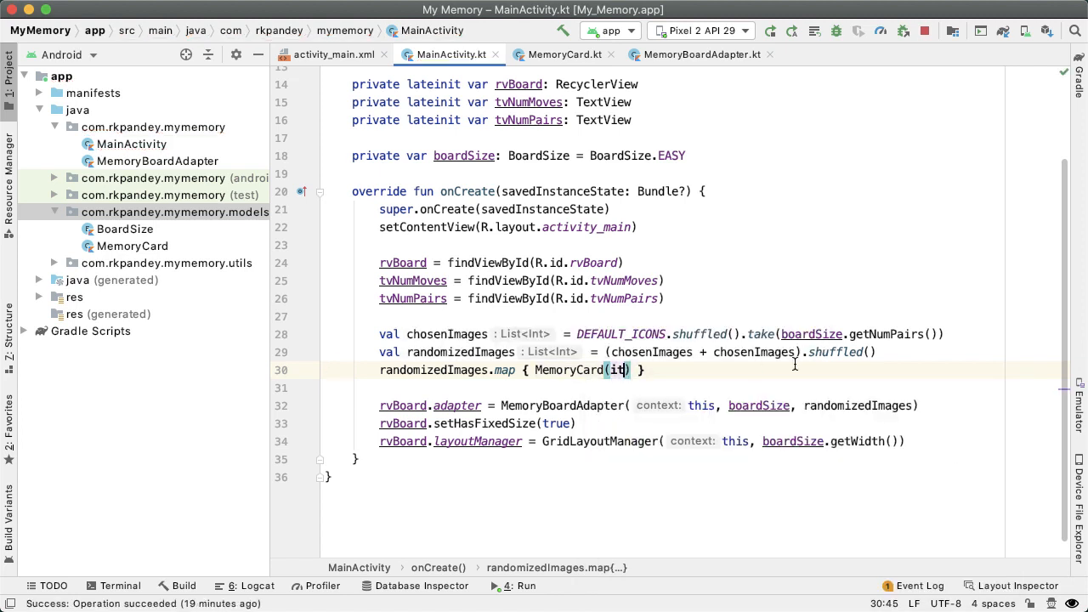
{"action": "type", "text": ","}
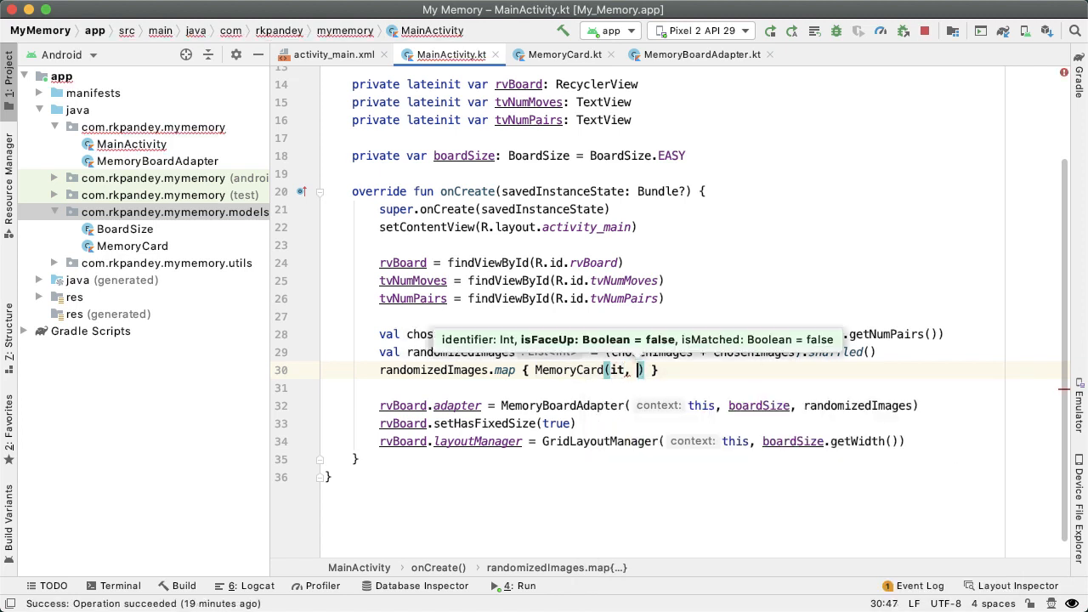
{"action": "type", "text": "false"}
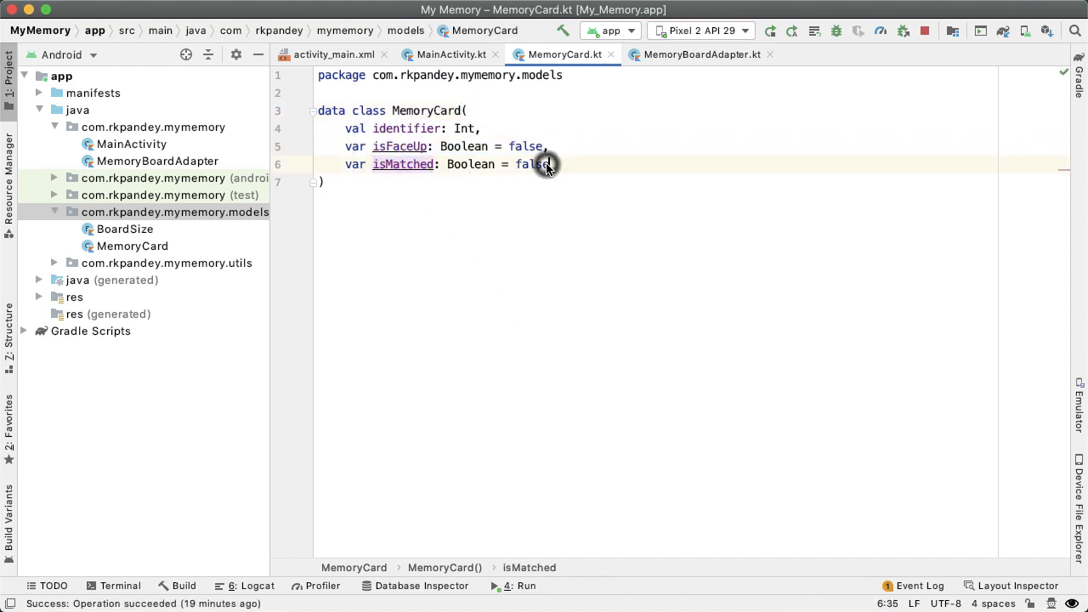
- Return to MainActivity so the map builds MemoryCard(it) from the image id alone
{"action": "left_click", "coordinate": [451, 54]}
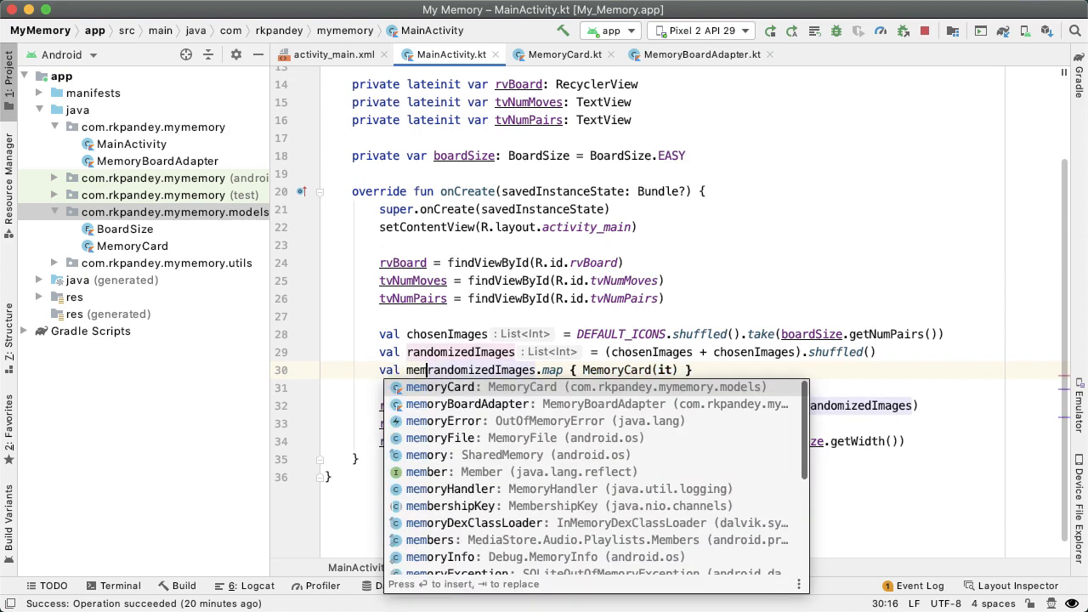
- Name the val memoryCards and pass memoryCards to MemoryBoardAdapter instead of randomizedImages
{"action": "type", "text": "Cards ="}
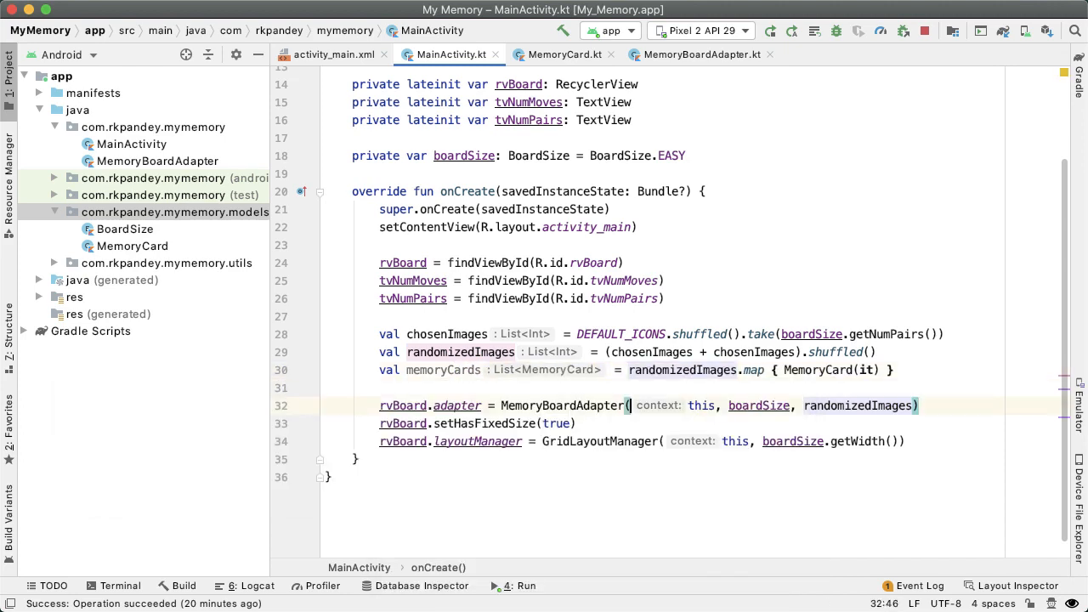
{"action": "double_click", "coordinate": [858, 405]}
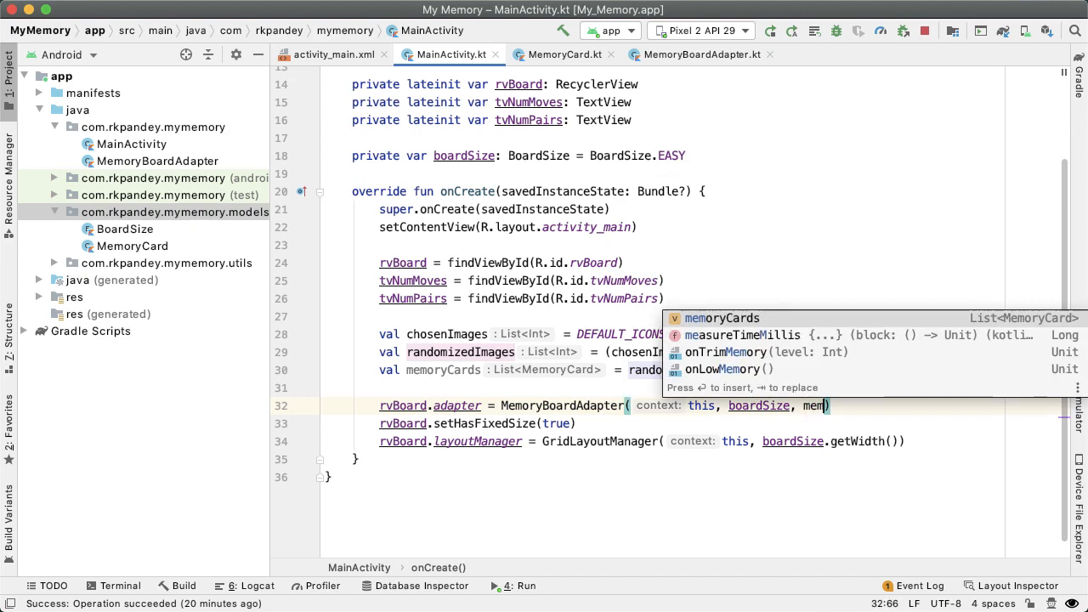
{"action": "key", "text": "enter"}
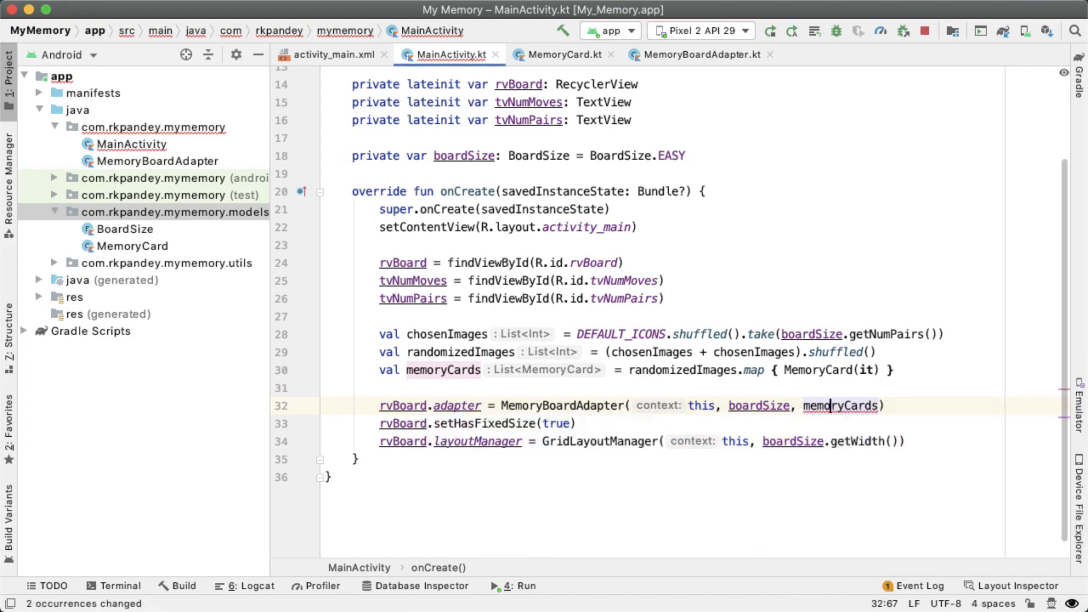
- In MemoryBoardAdapter.kt, change the constructor parameter to cards: List<MemoryCard> and move to bind()
{"action": "left_click", "coordinate": [563, 54]}
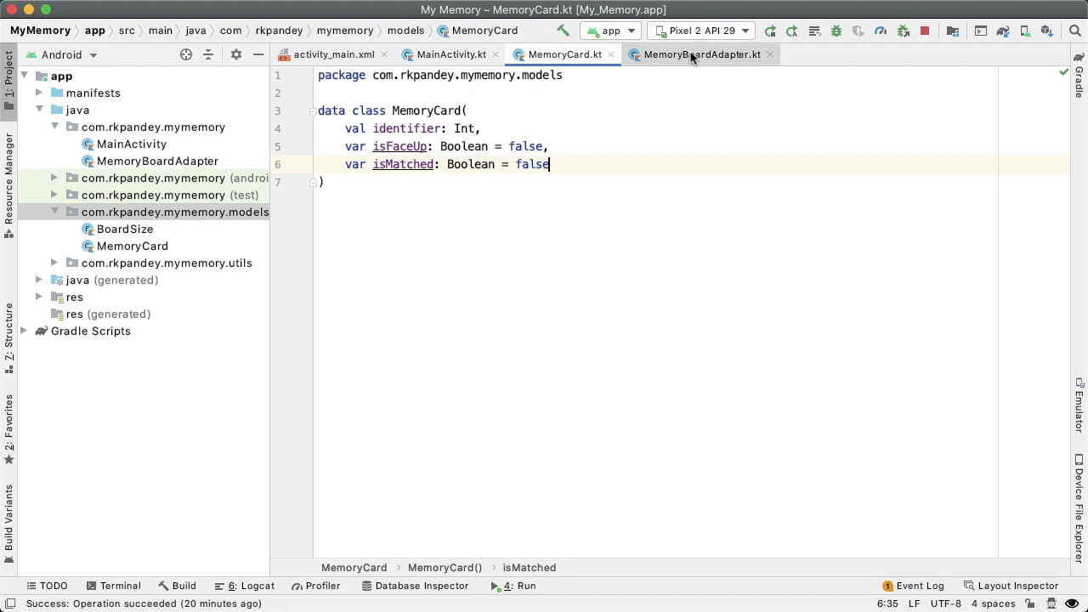
{"action": "left_click", "coordinate": [700, 54]}
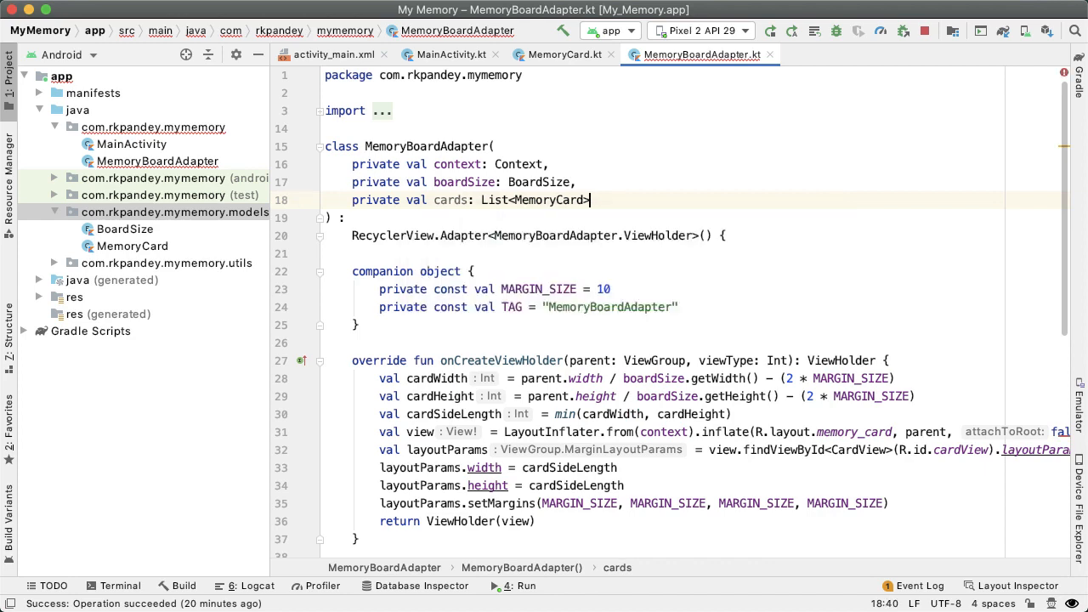
{"action": "scroll", "scroll_direction": "down", "scroll_amount": 3}
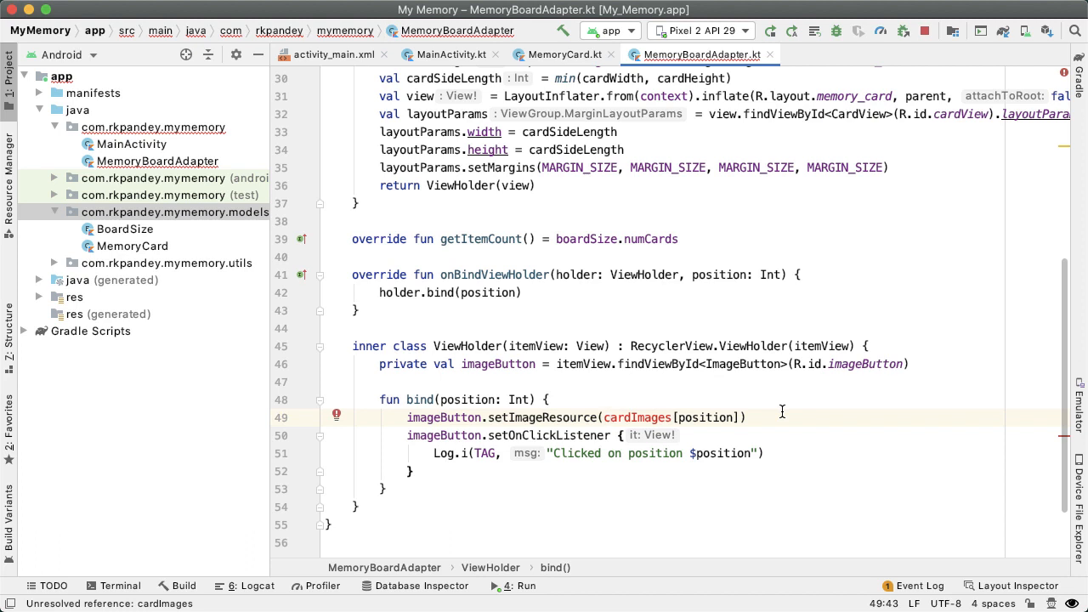
- In bind, show memoryCard.identifier when isFaceUp, else R.drawable.ic_launcher_background
{"action": "type", "text": "car"}
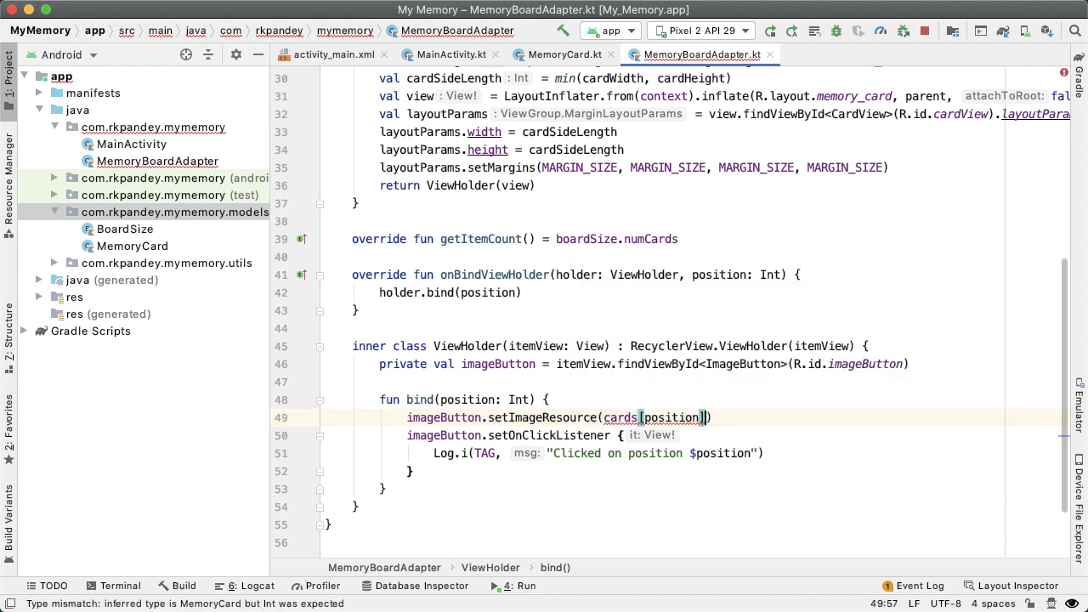
{"action": "type", "text": ".isFaceUp"}
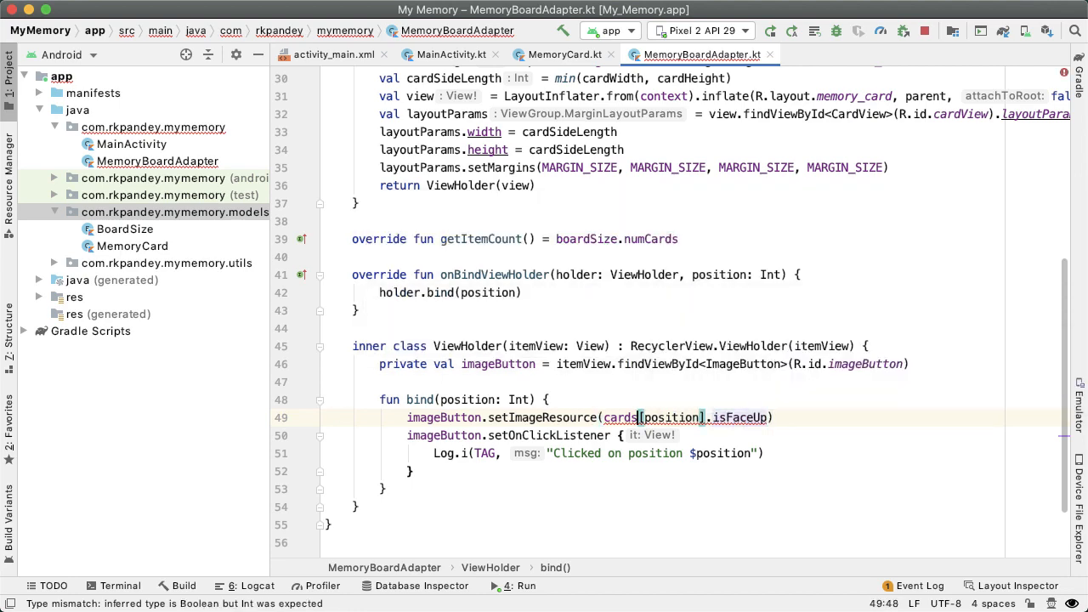
{"action": "type", "text": "if ("}
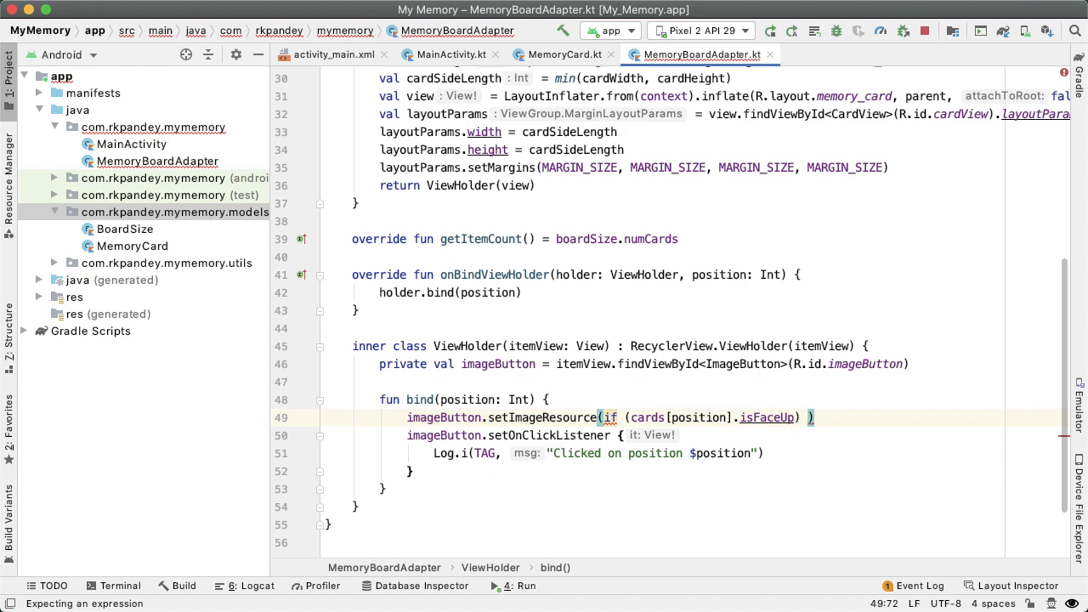
{"action": "type", "text": "cards[position"}
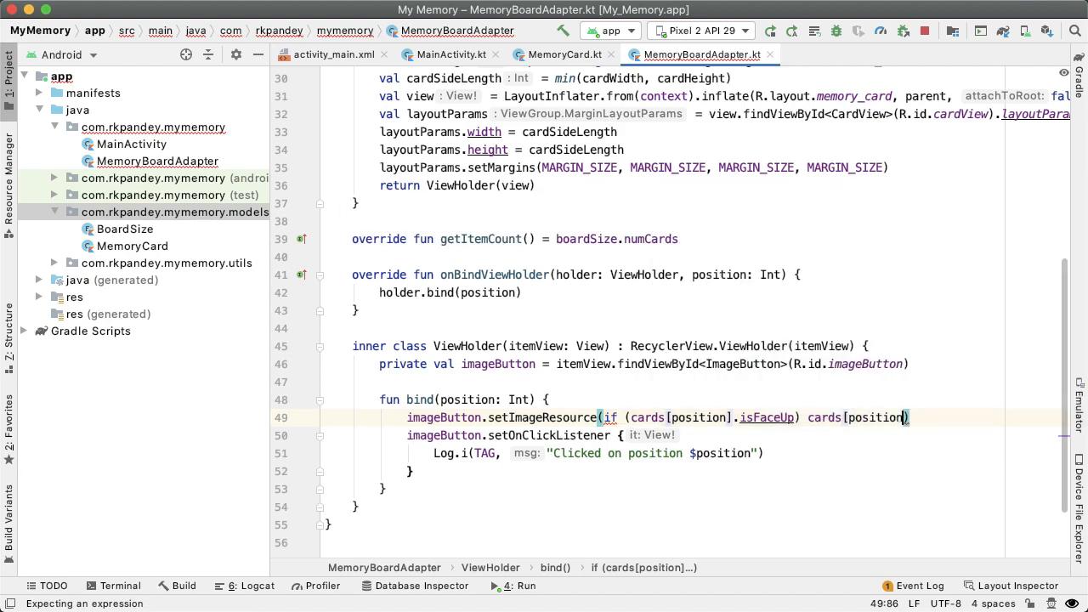
{"action": "type", "text": ".identifier"}
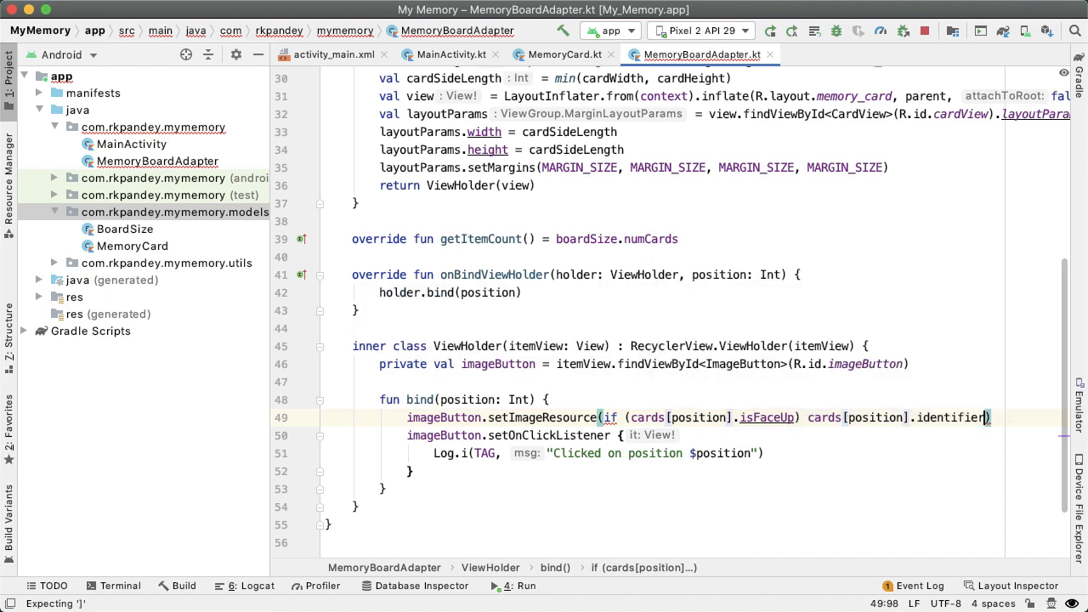
{"action": "type", "text": "else"}
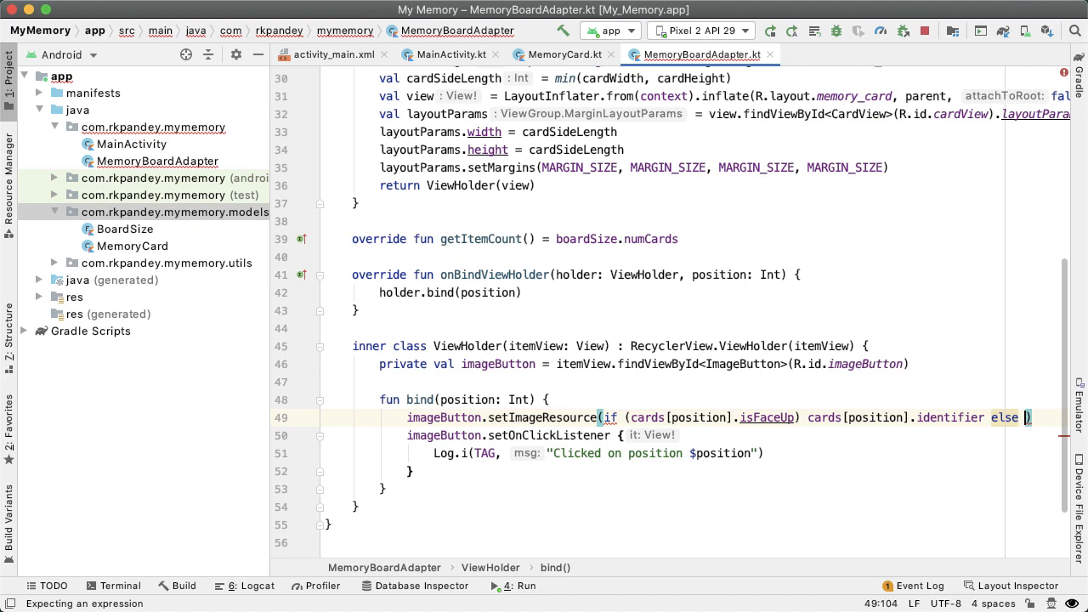
{"action": "type", "text": ".drawable.ic_launcher_background"}
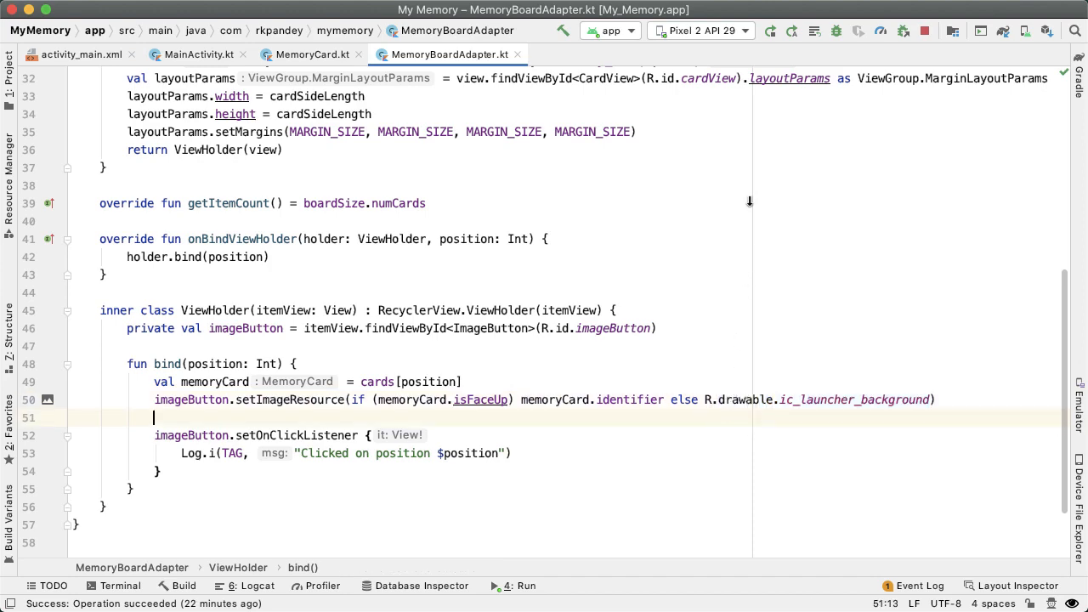
- Run the app on the emulator showing eight face-down cards, then return to the adapter code
{"action": "key", "text": "cmd+tab"}
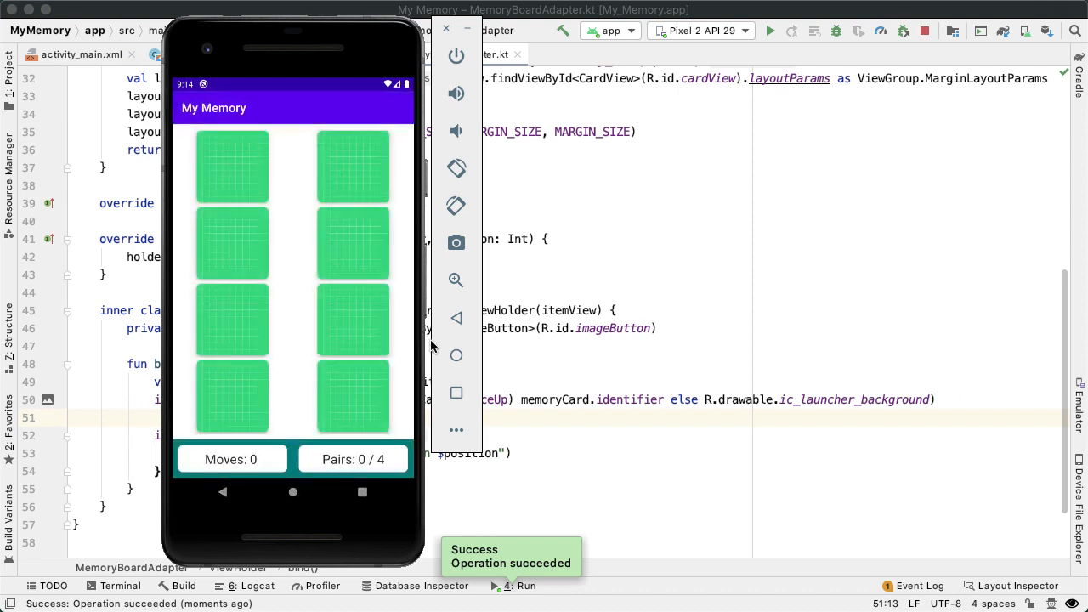
{"action": "left_click", "coordinate": [232, 241]}
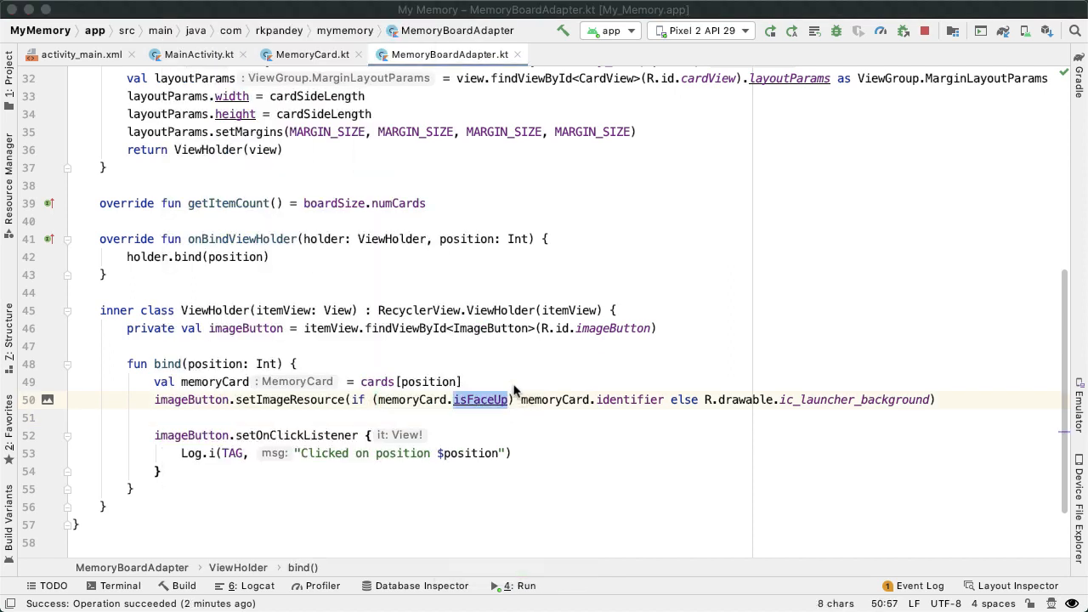
- Create a new Kotlin file named MemoryGame in the models package
{"action": "left_click", "coordinate": [197, 54]}
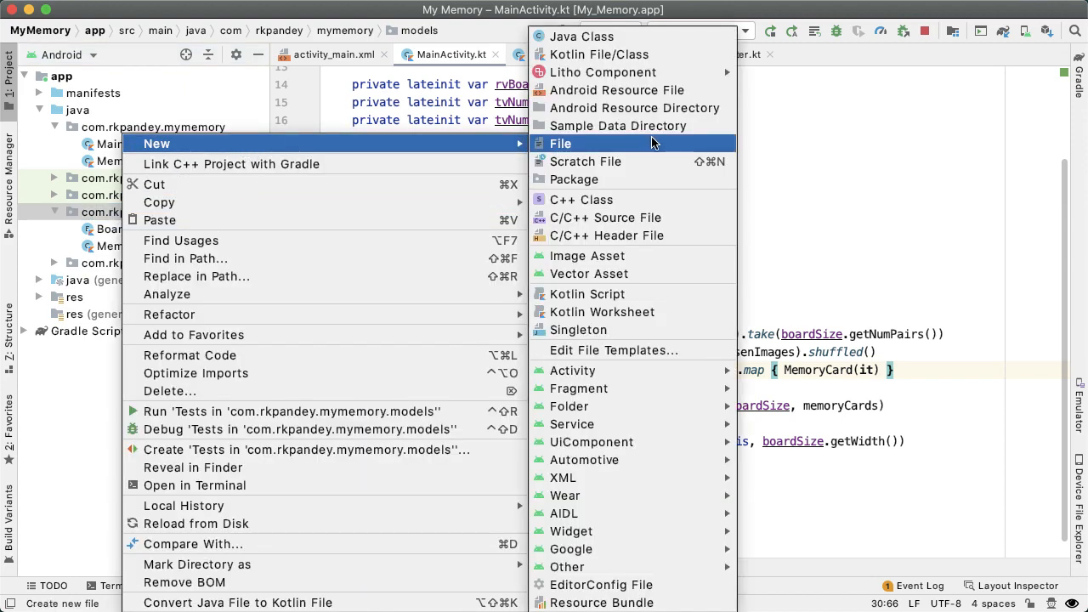
{"action": "left_click", "coordinate": [561, 143]}
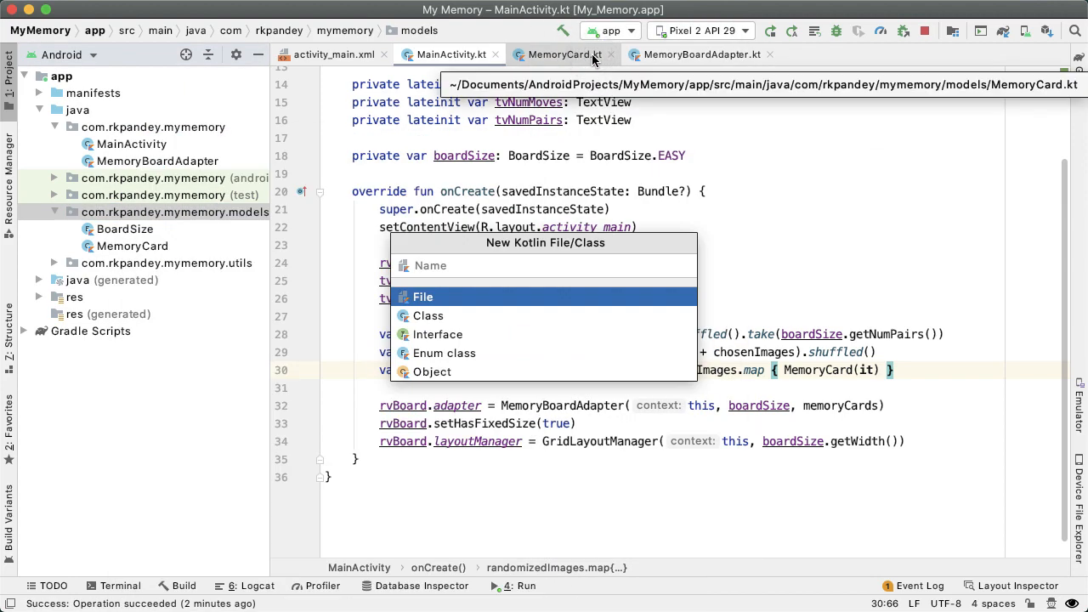
{"action": "type", "text": "MemoryGam"}
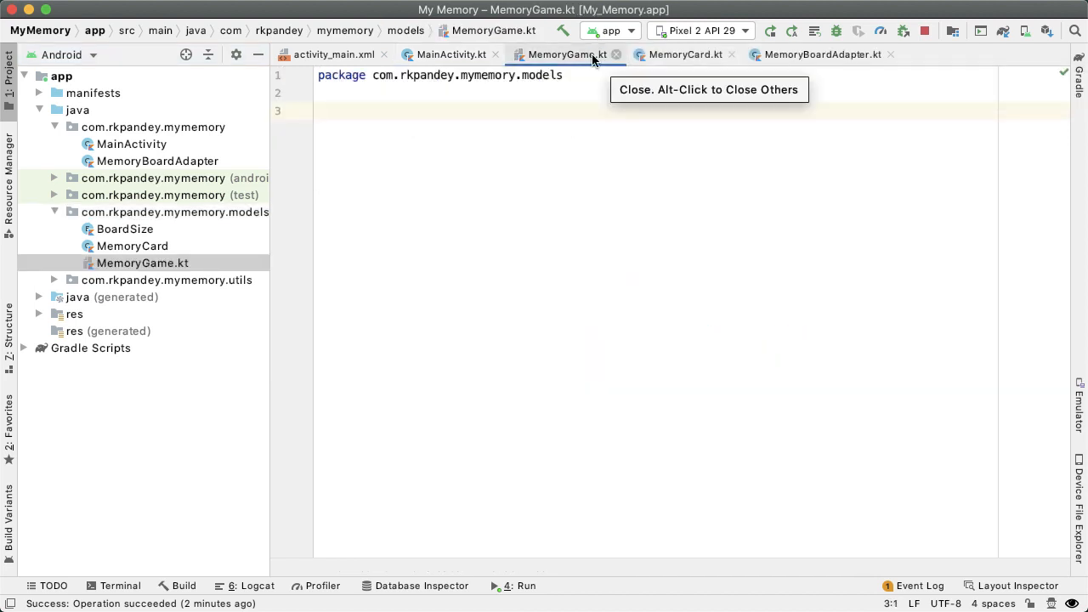
- Declare class MemoryGame with a private val boardSize: BoardSize constructor parameter
{"action": "type", "text": "cla"}
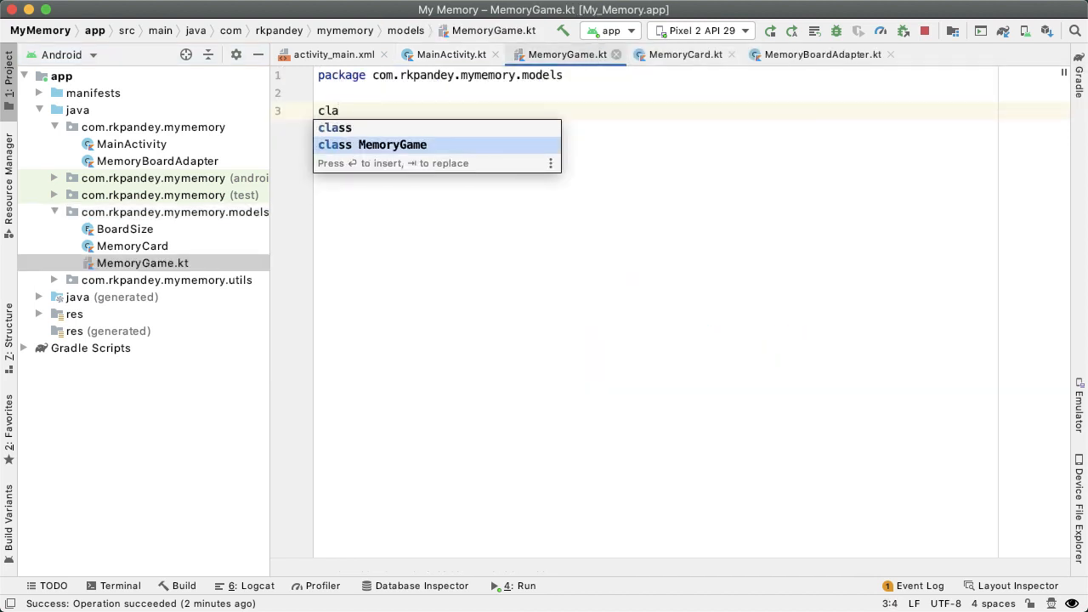
{"action": "key", "text": "Tab"}
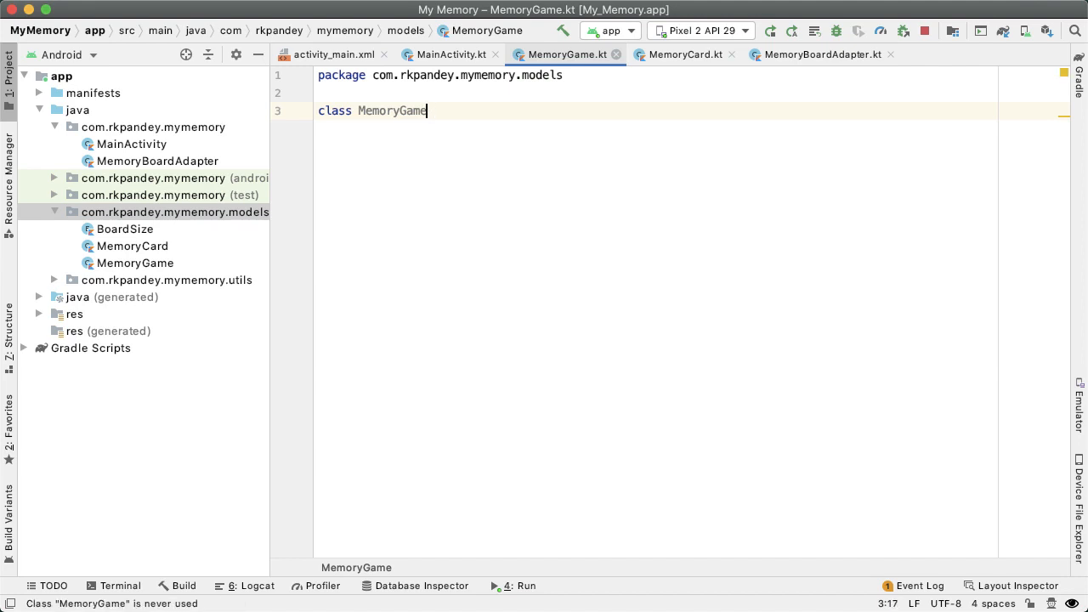
{"action": "type", "text": "("}
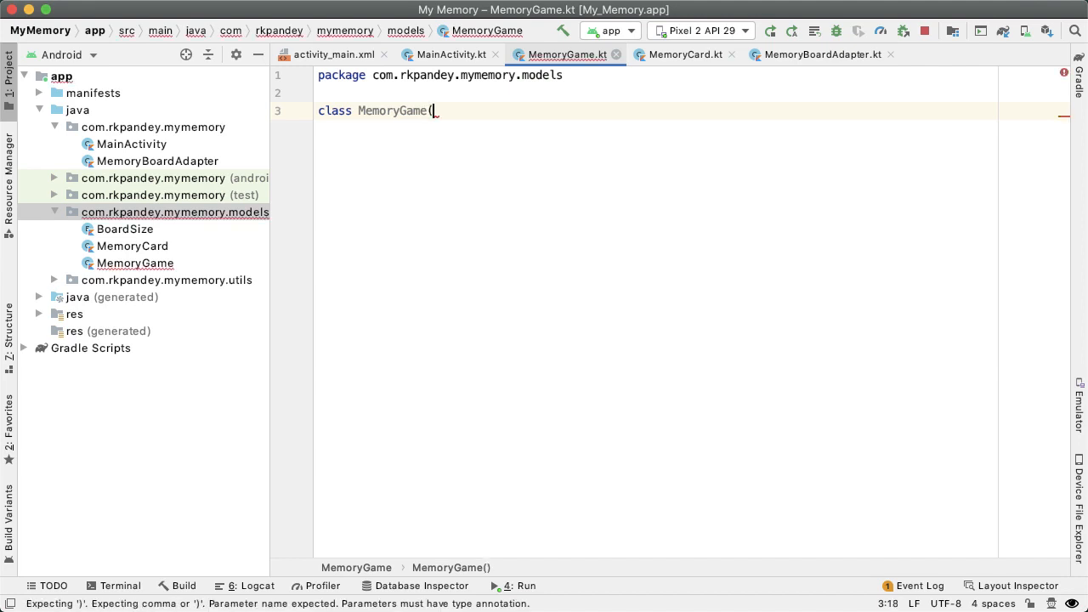
{"action": "type", "text": "private val"}
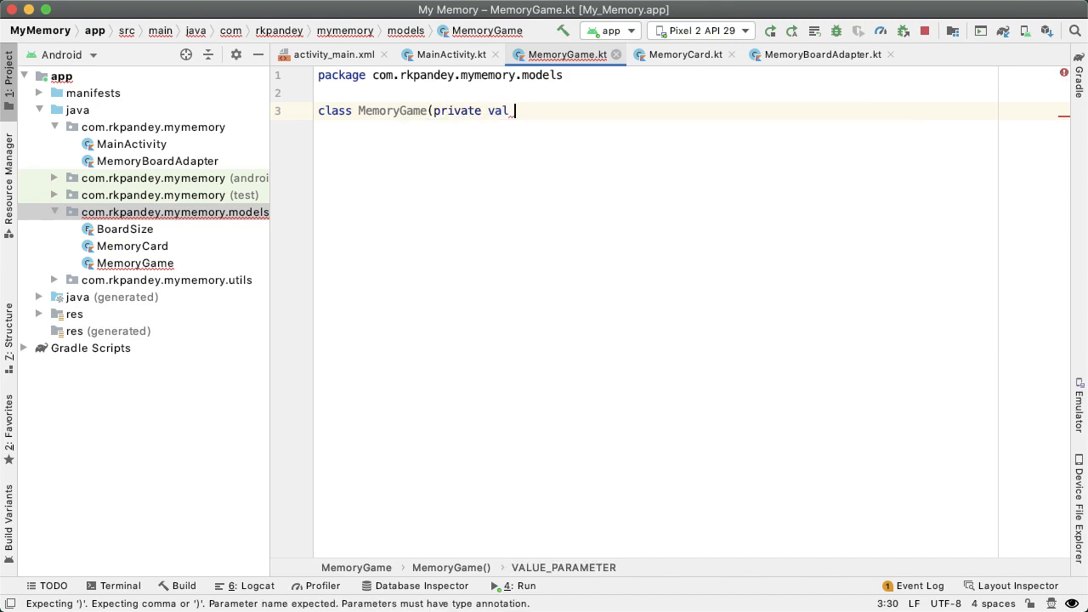
{"action": "type", "text": "boardSize: BoardSize) {"}
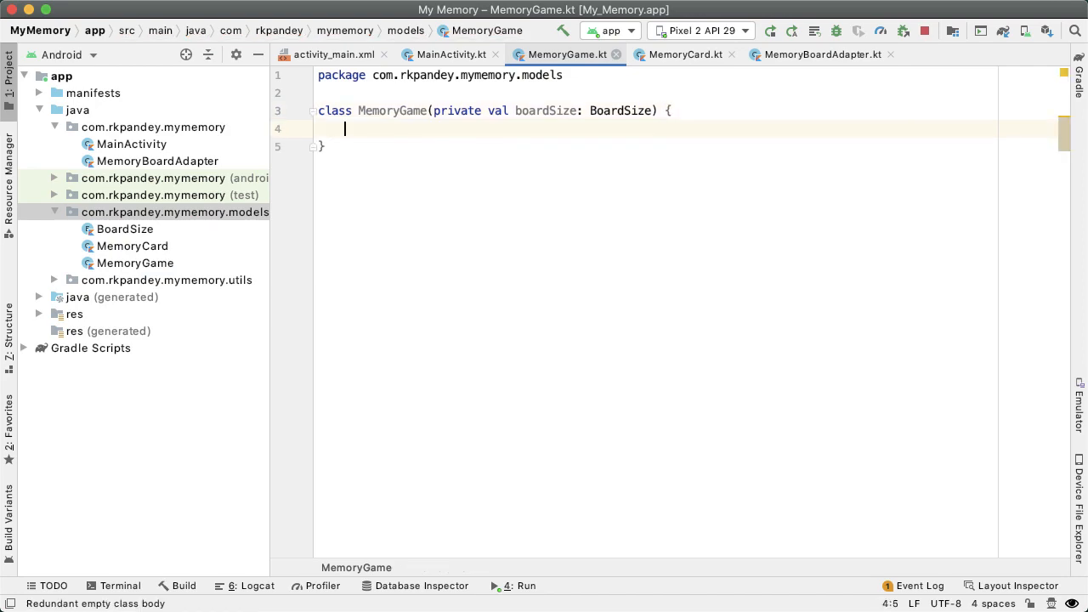
- Declare val cards: List<MemoryCard> and val numPairsFound = 0 in MemoryGame
{"action": "type", "text": "val_cards: List<"}
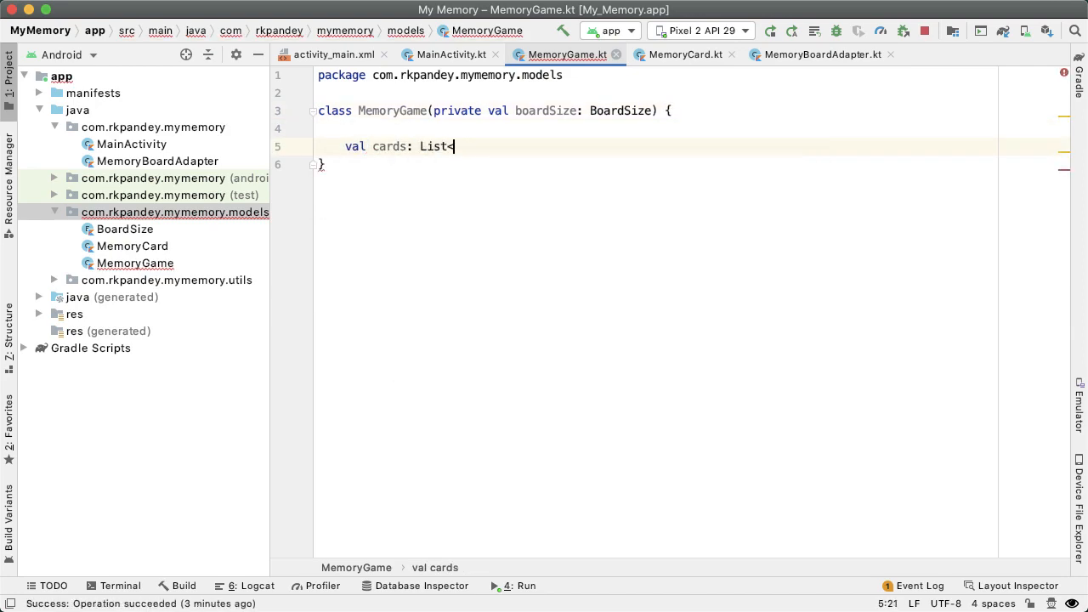
{"action": "type", "text": "MemoryCard>"}
{"action": "type", "text": "val numP"}
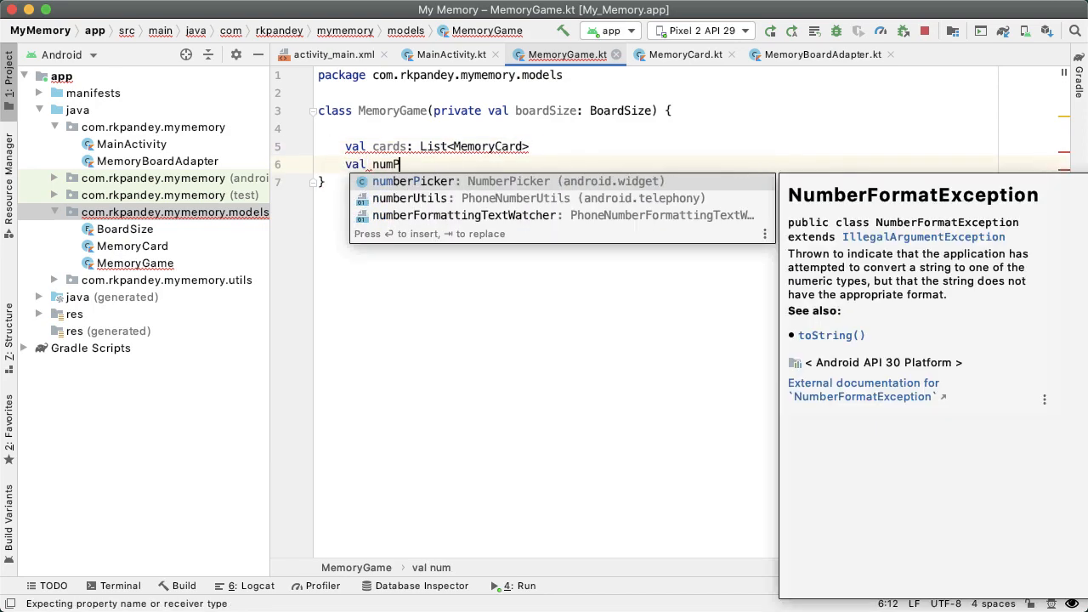
{"action": "type", "text": "a"}
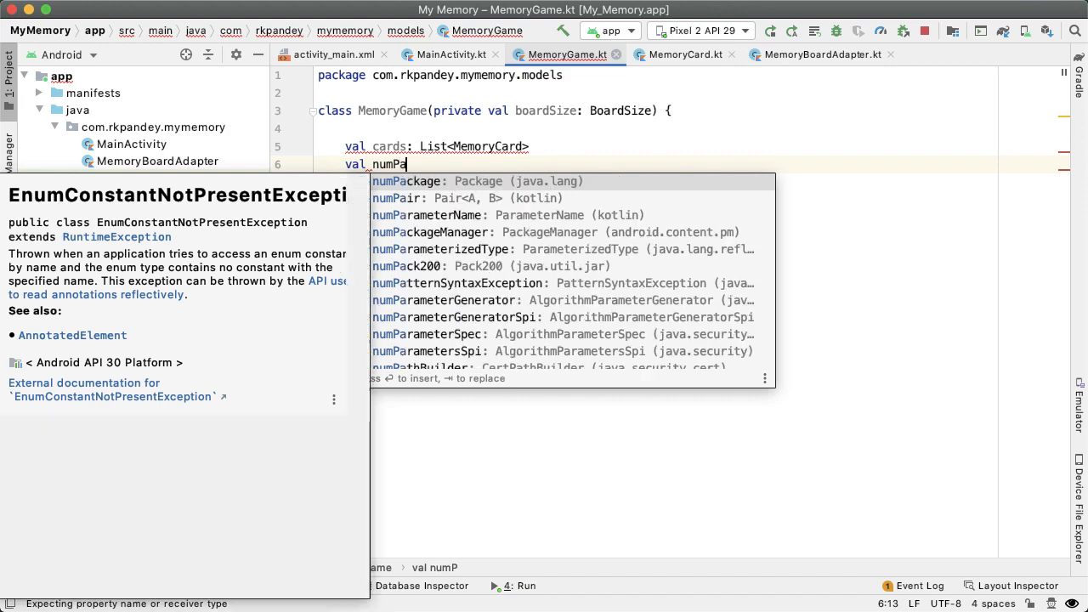
{"action": "type", "text": "i"}
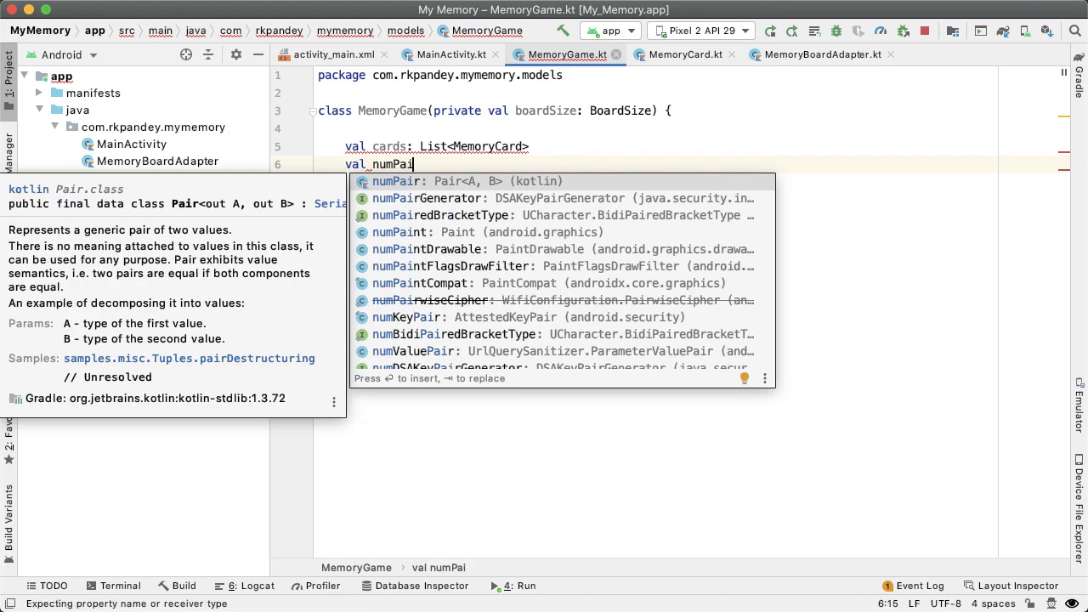
{"action": "type", "text": "rsFound = 0"}
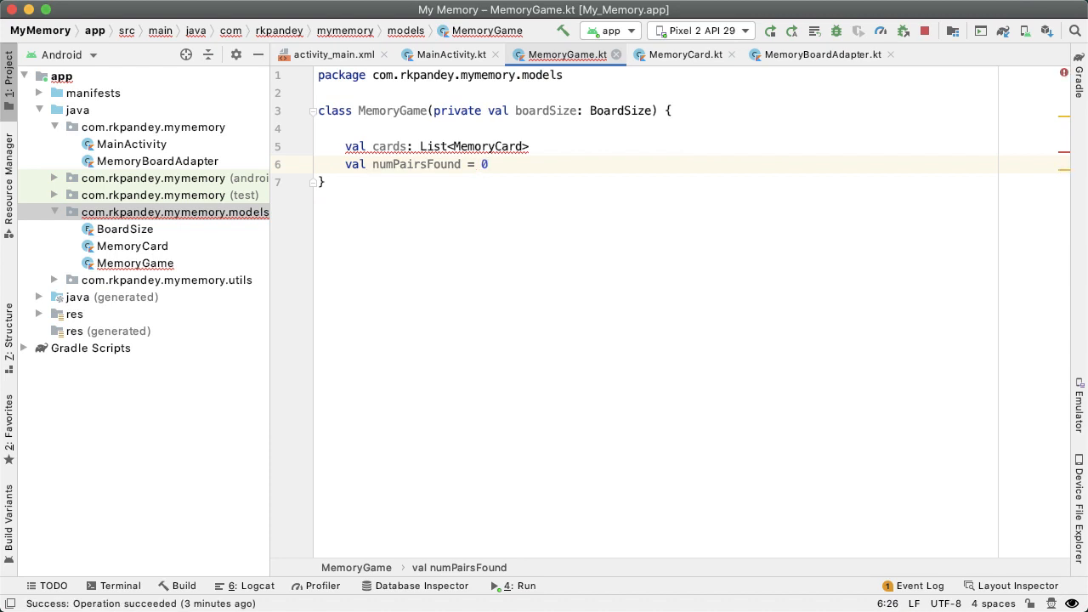
{"action": "key", "text": "enter"}
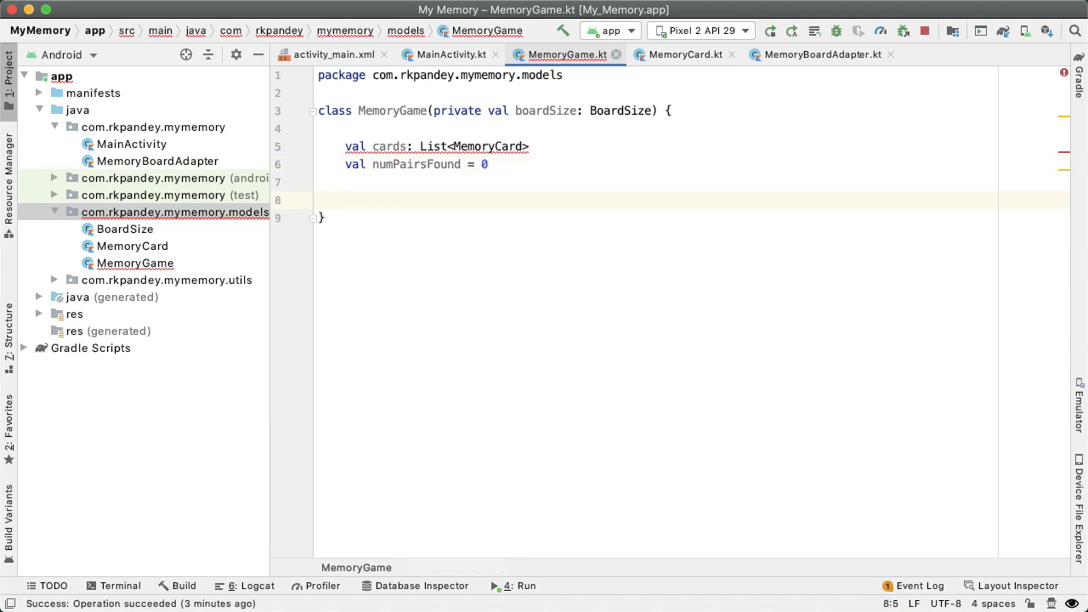
- Add an init block and move the chosenImages/randomizedImages/memoryCards lines from MainActivity into it, assigning cards
{"action": "double_click", "coordinate": [391, 147]}
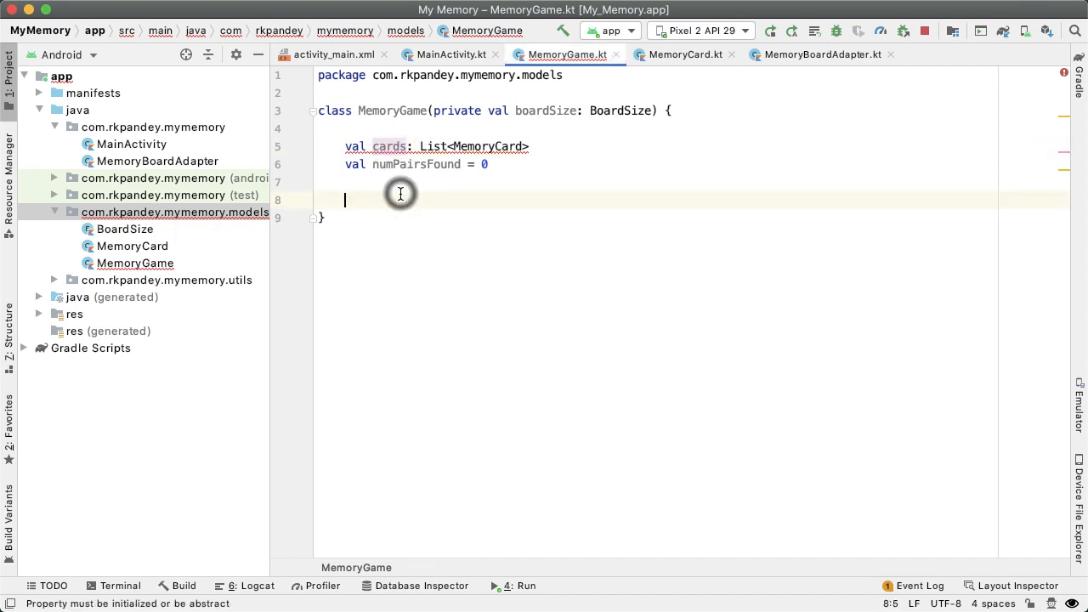
{"action": "type", "text": "init {"}
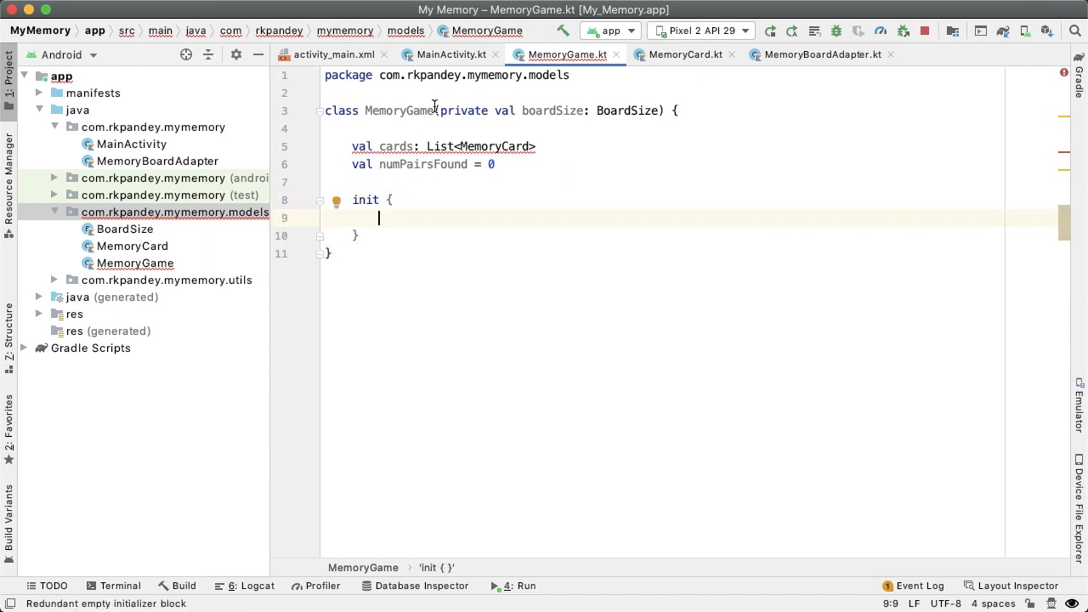
{"action": "left_click", "coordinate": [451, 54]}
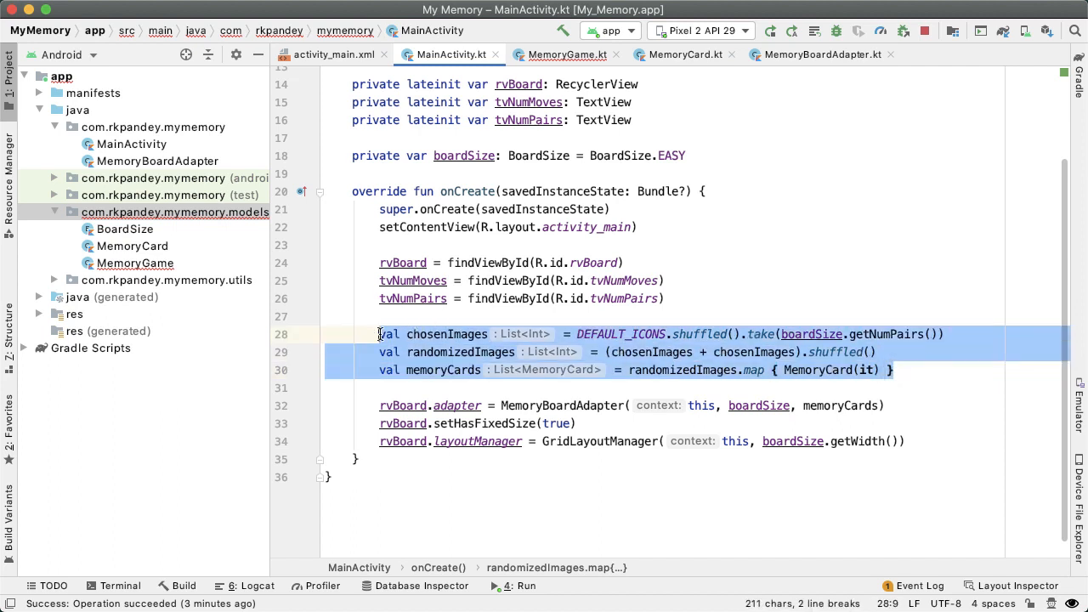
{"action": "key", "text": "Delete"}
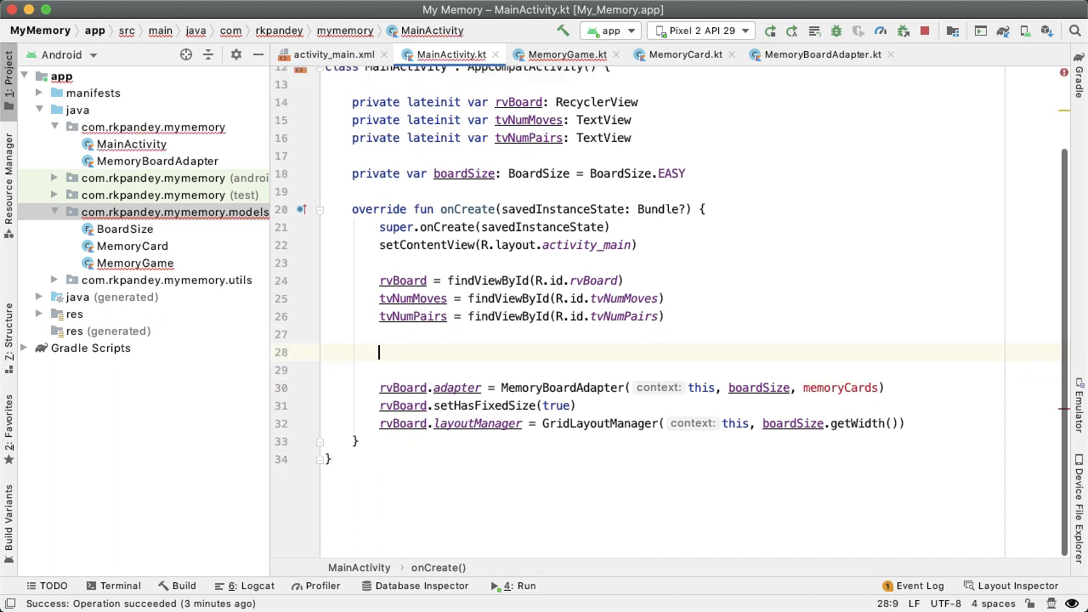
{"action": "left_click", "coordinate": [568, 54]}
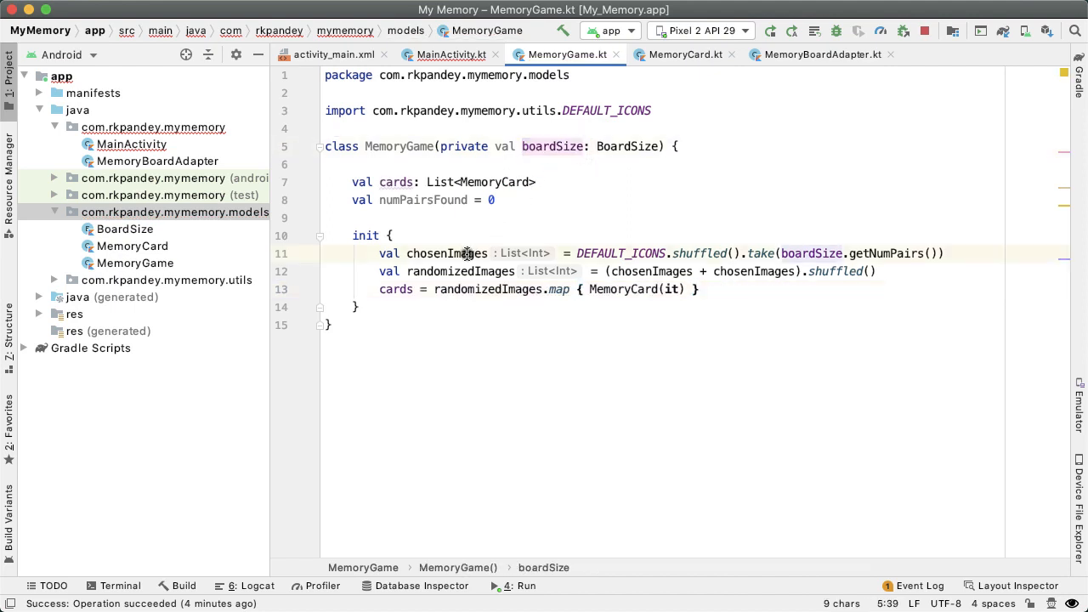
{"action": "double_click", "coordinate": [446, 253]}
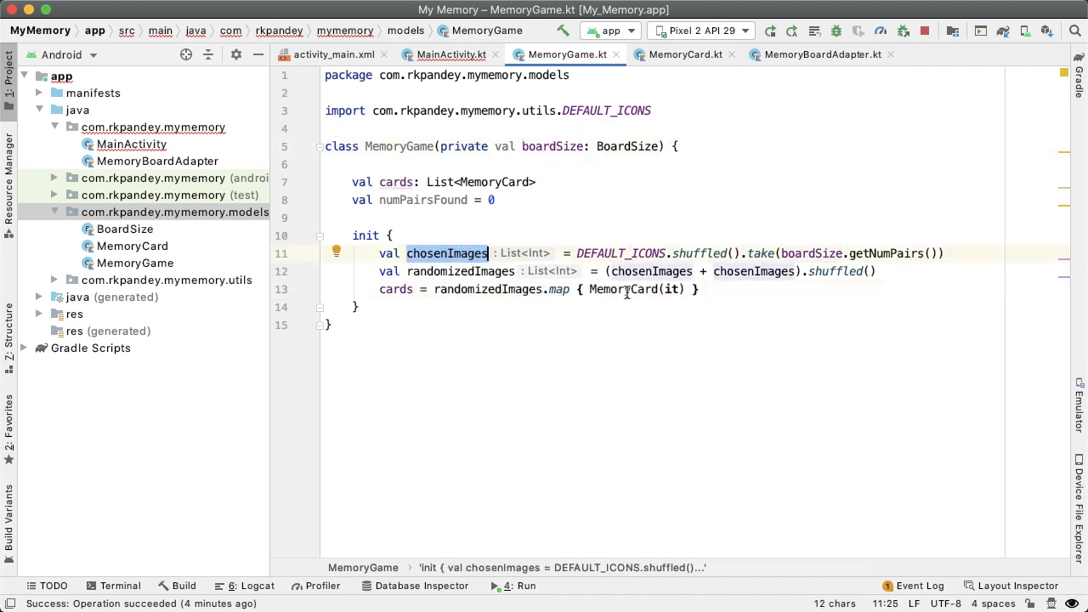
- In MainActivity create val memoryGame = MemoryGame(boardSize) and pass memoryGame.cards to the adapter
{"action": "double_click", "coordinate": [622, 289]}
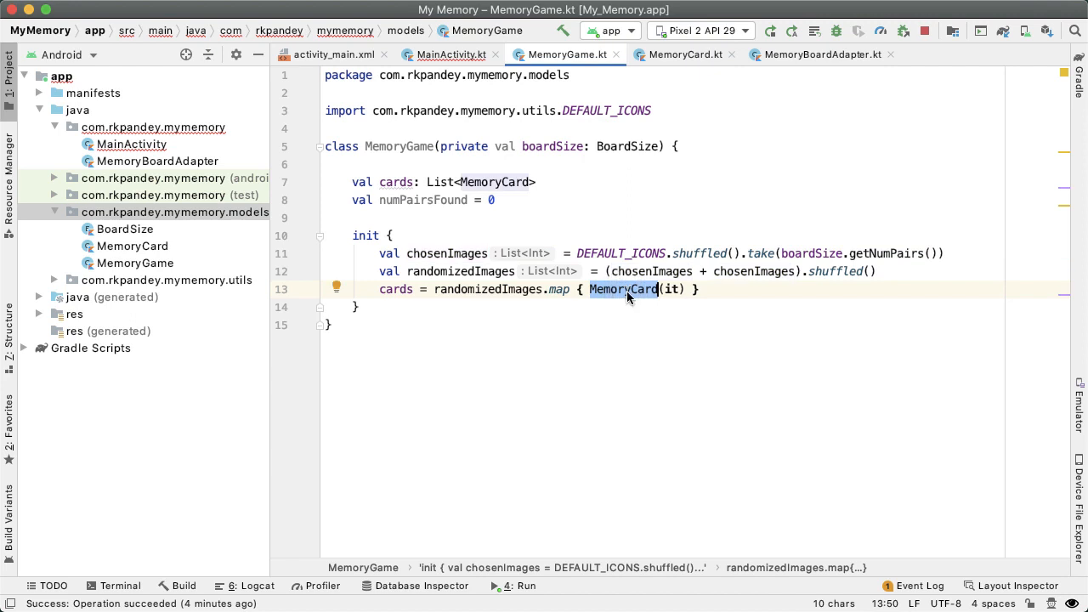
{"action": "left_click", "coordinate": [450, 54]}
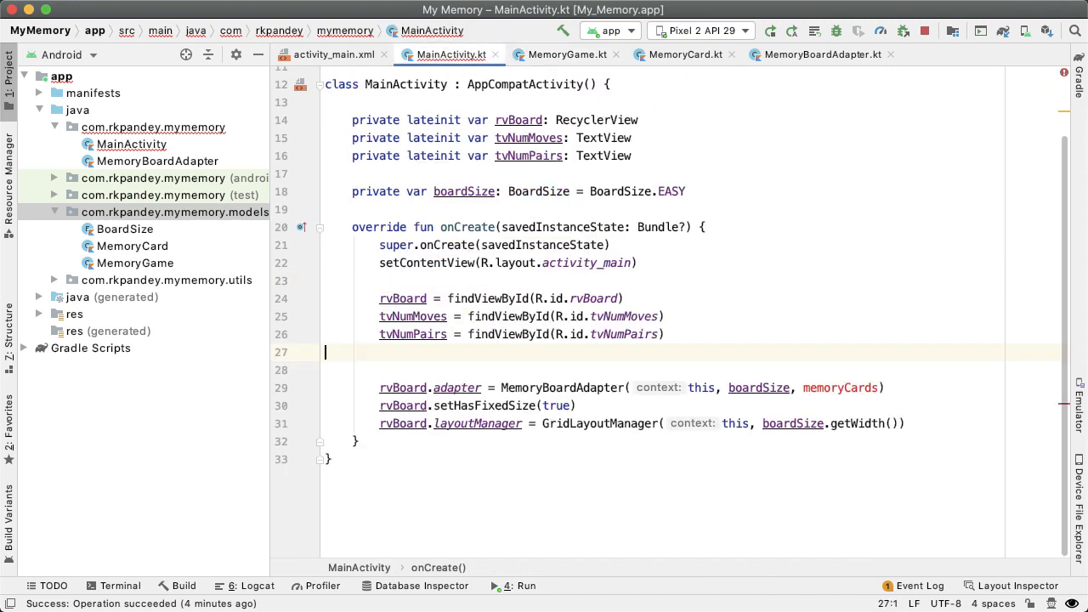
{"action": "key", "text": "enter"}
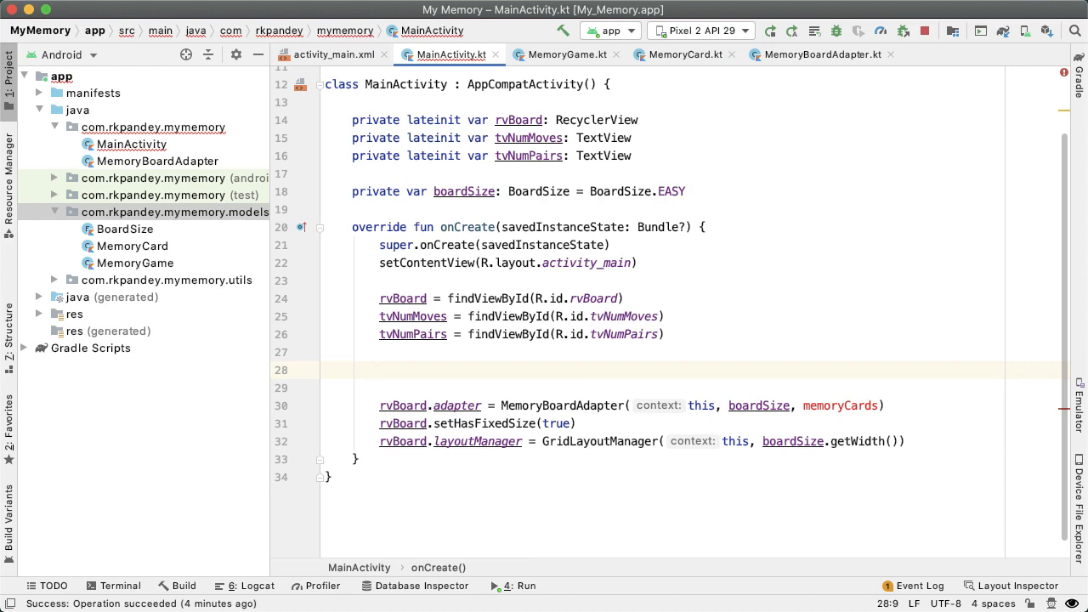
{"action": "type", "text": "val memoryGame = MemoryGame(boardSize"}
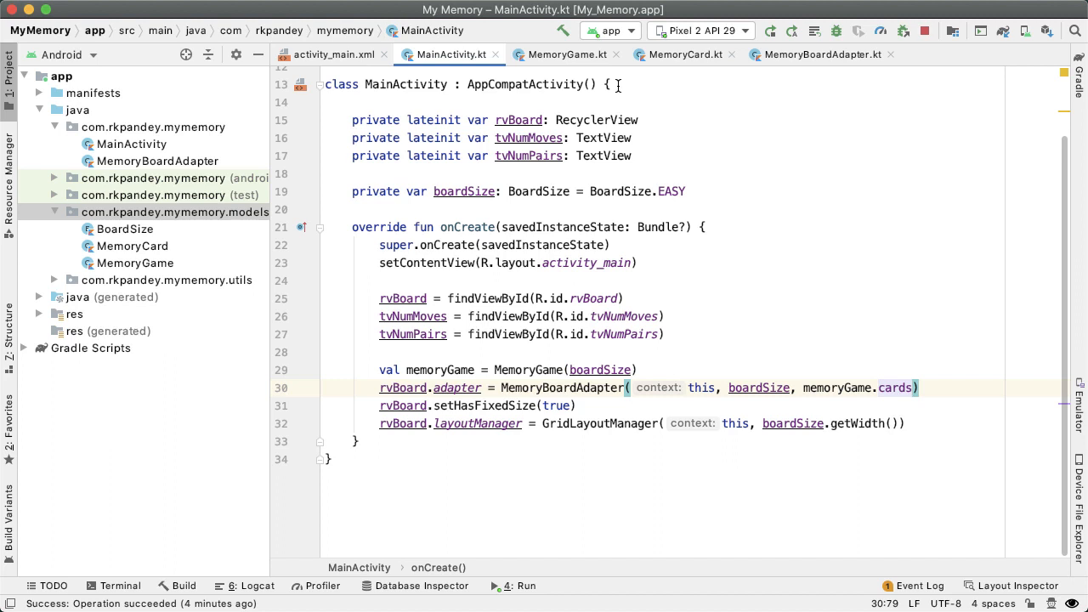
{"action": "left_click", "coordinate": [568, 54]}
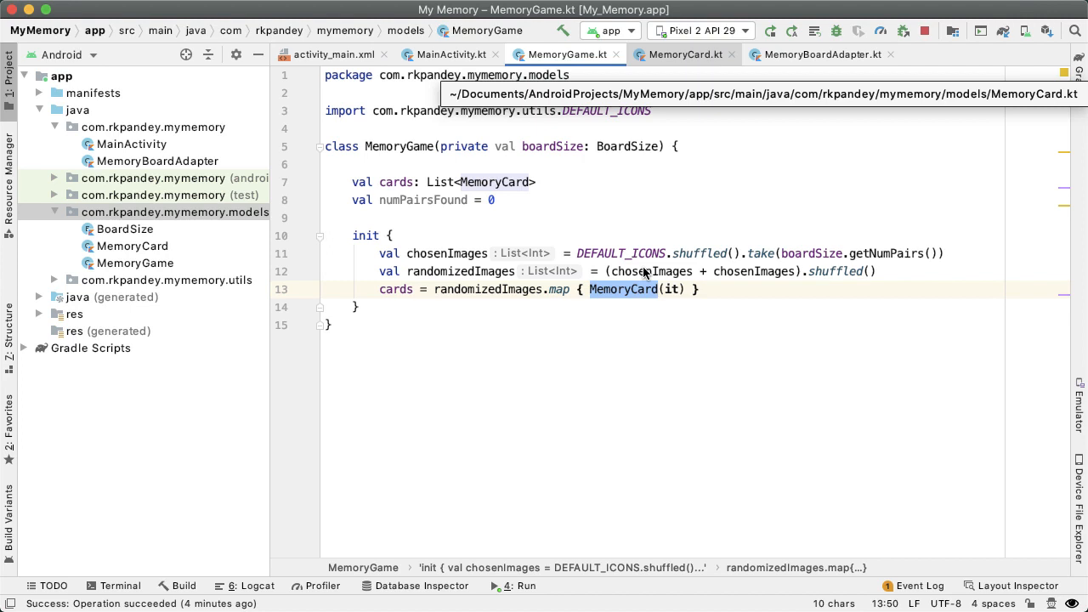
{"action": "mouse_move", "coordinate": [676, 64]}
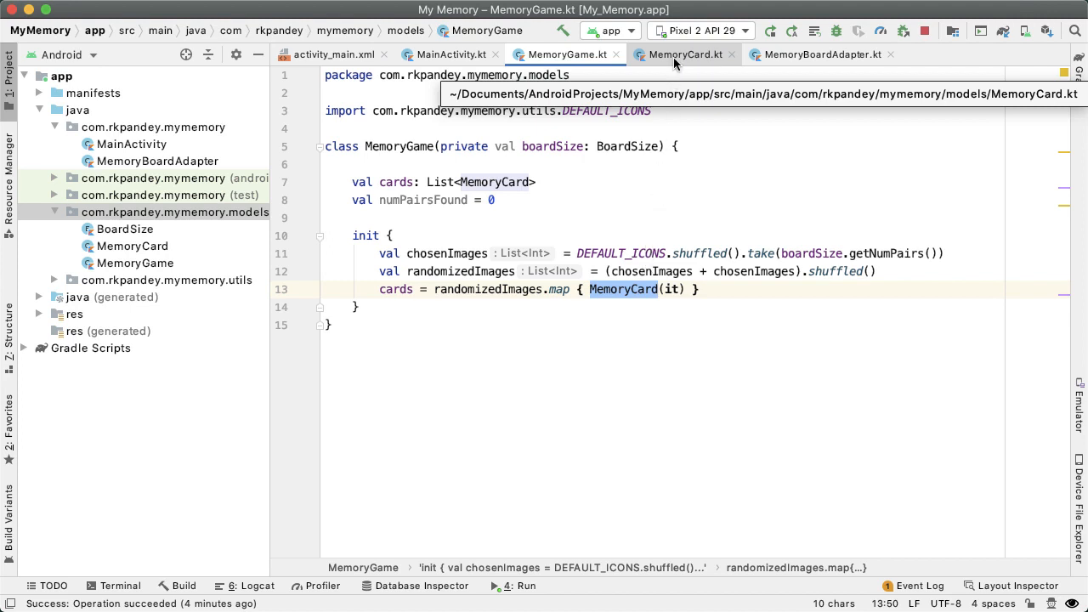
- Go to MemoryBoardAdapter.kt and insert an empty line after its companion object
{"action": "left_click", "coordinate": [820, 54]}
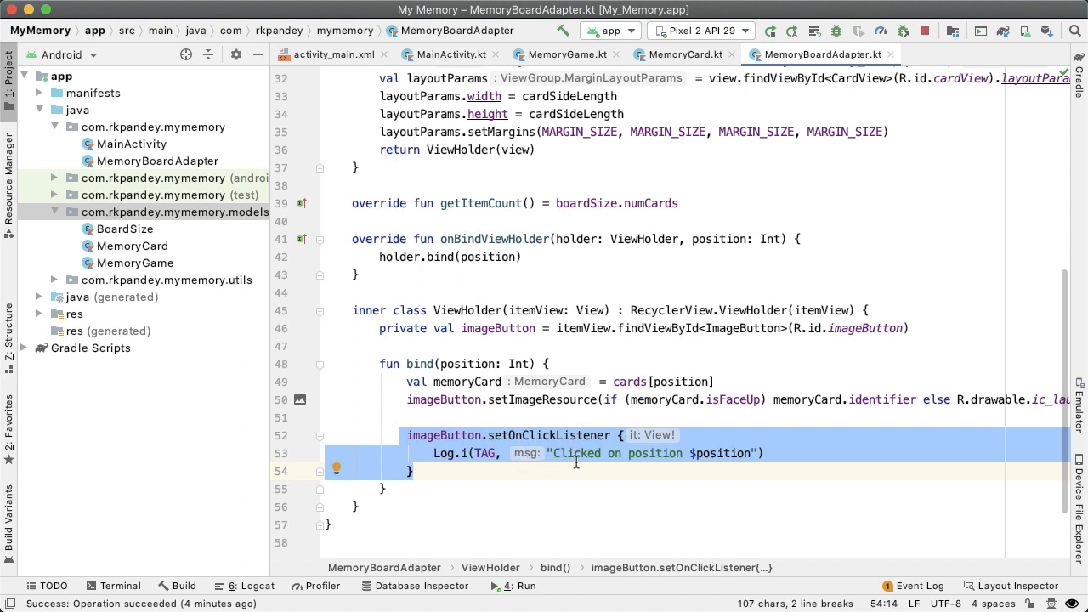
{"action": "left_click", "coordinate": [763, 452]}
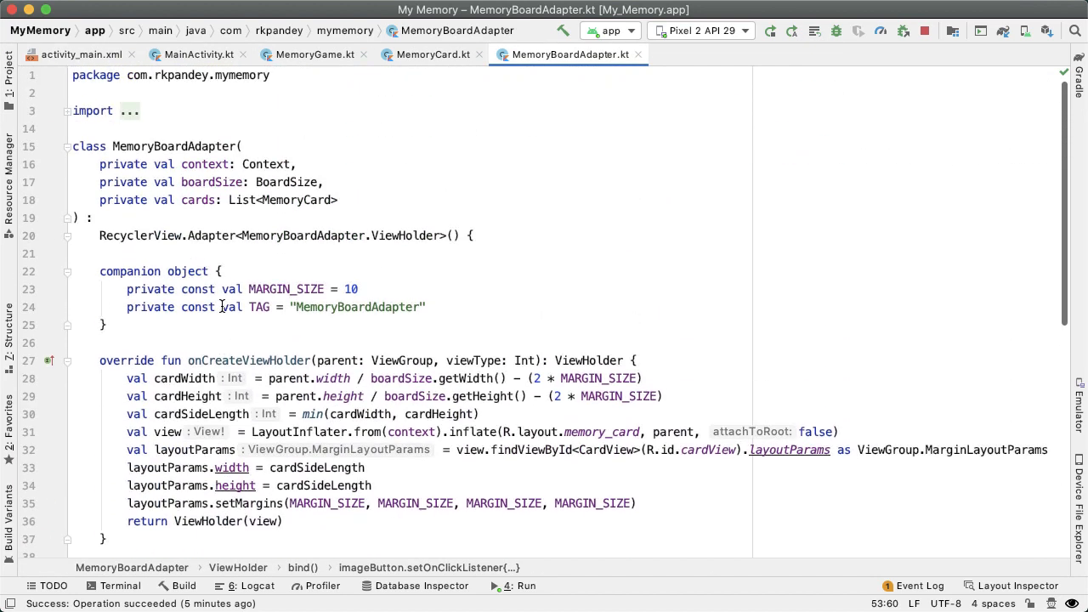
{"action": "mouse_move", "coordinate": [266, 272]}
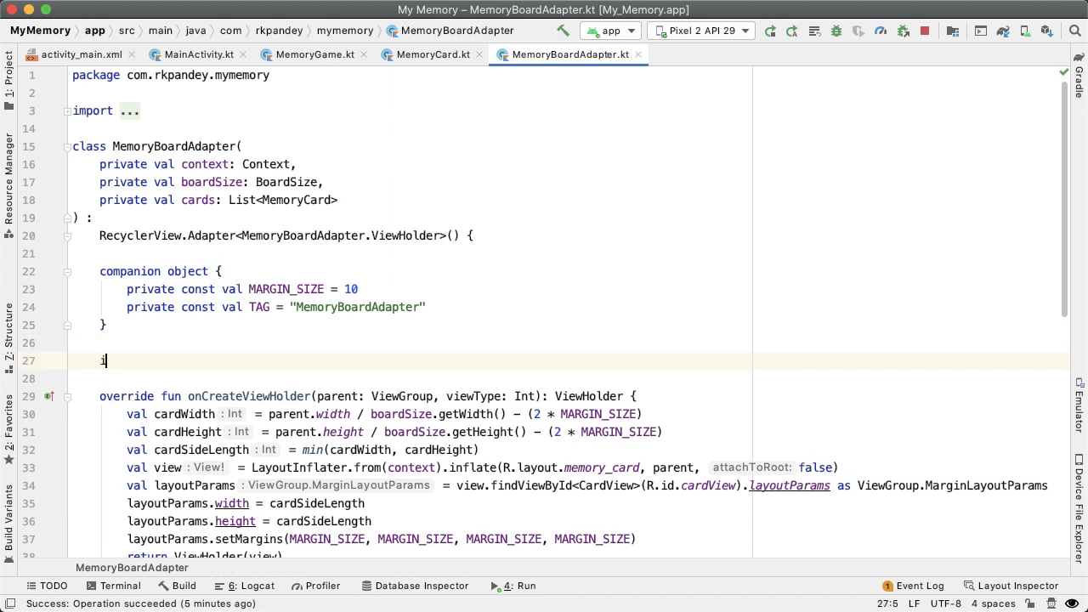
- Define interface CardClickListener with fun onCardClicked(position: Int)
{"action": "type", "text": "interface Card"}
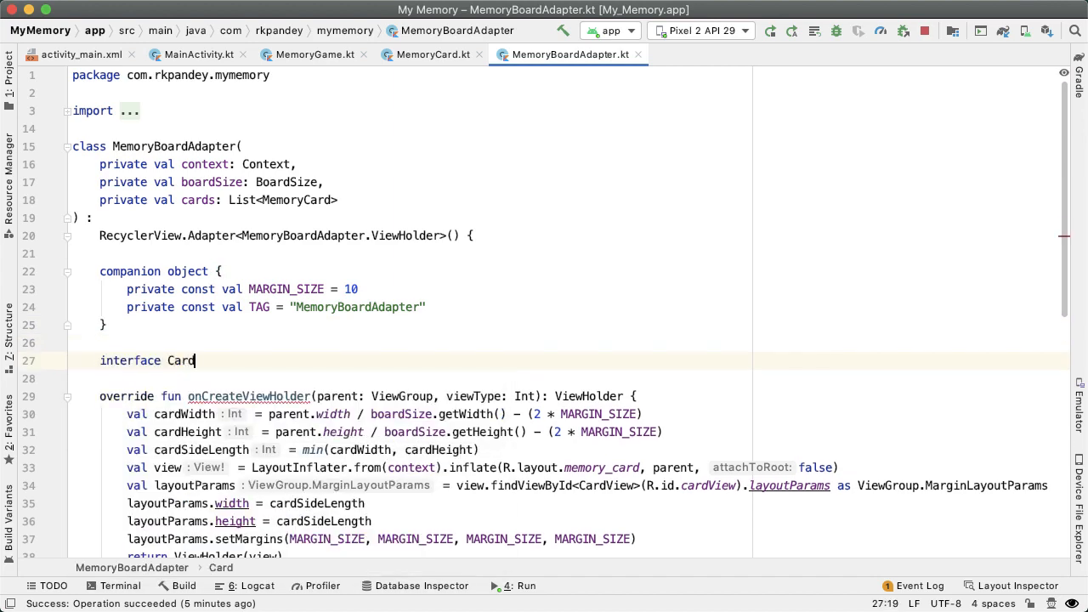
{"action": "type", "text": "ClickListener {"}
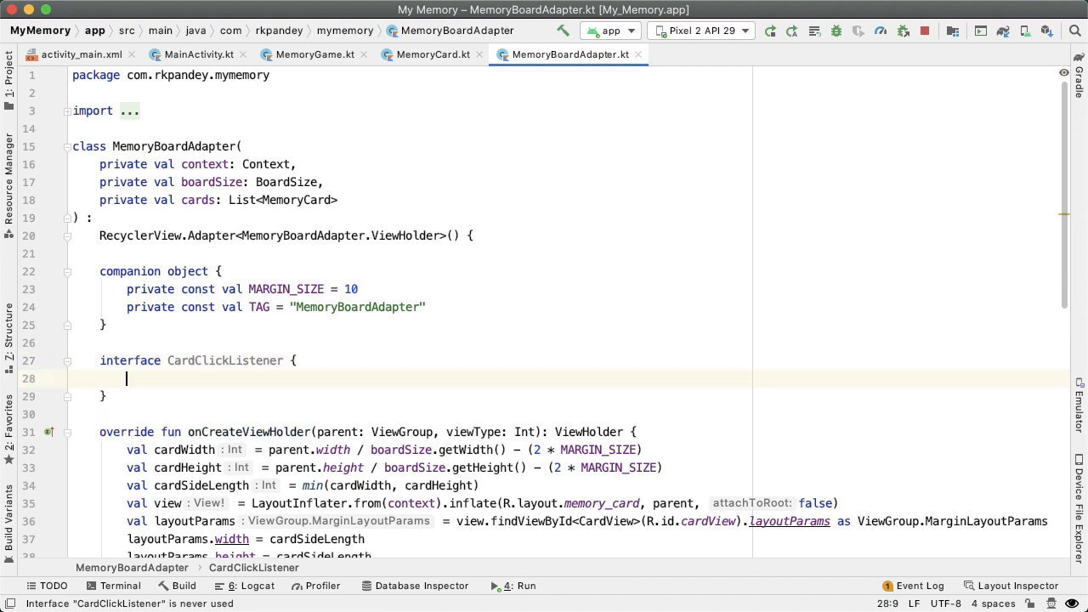
{"action": "type", "text": "fun"}
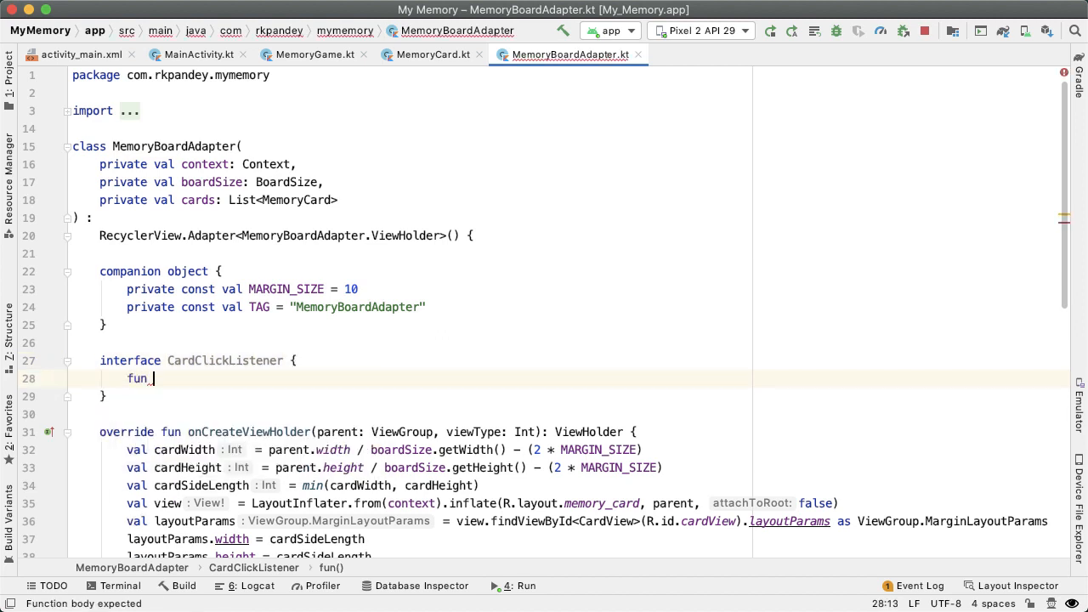
{"action": "type", "text": "onCardClicked(p"}
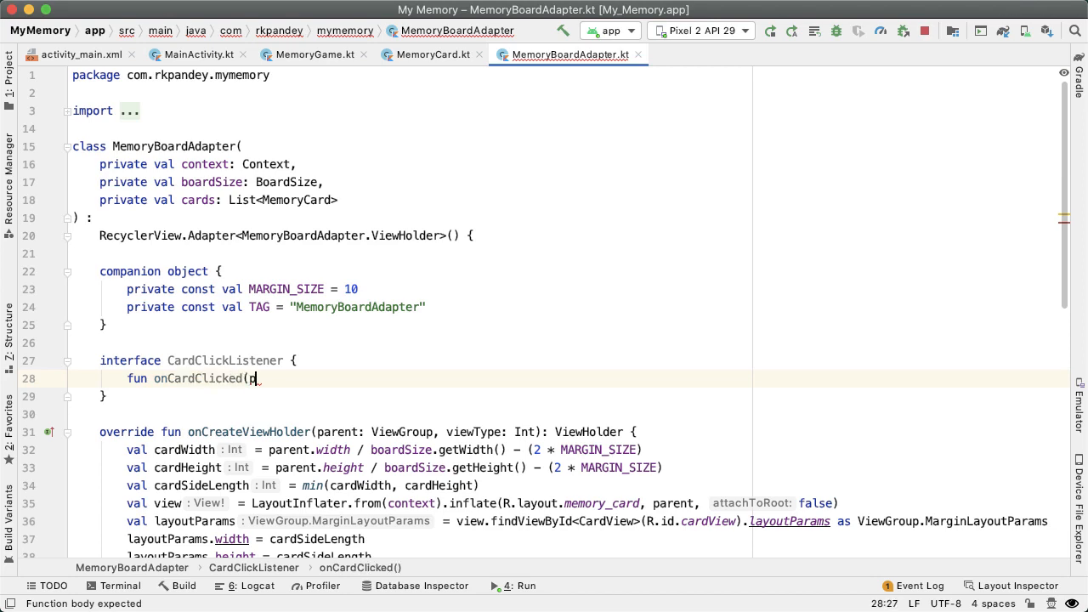
{"action": "type", "text": "osition: Int)"}
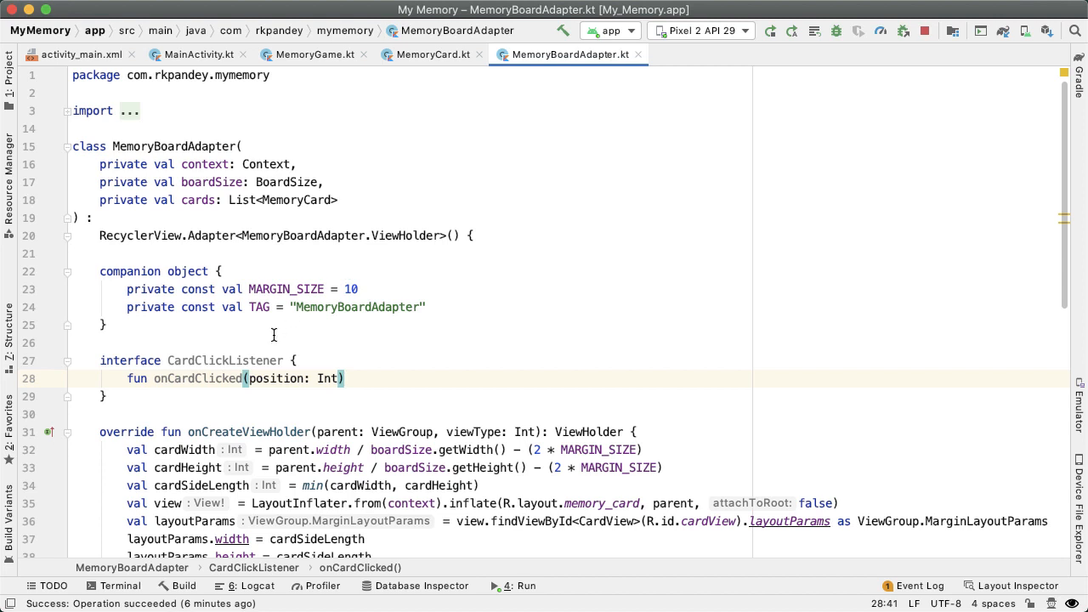
- Add a private cardClickListener: CardClickListener parameter and call cardClickListener.onCardClicked(position) in the click handler
{"action": "double_click", "coordinate": [224, 361]}
{"action": "type", "text": ","}
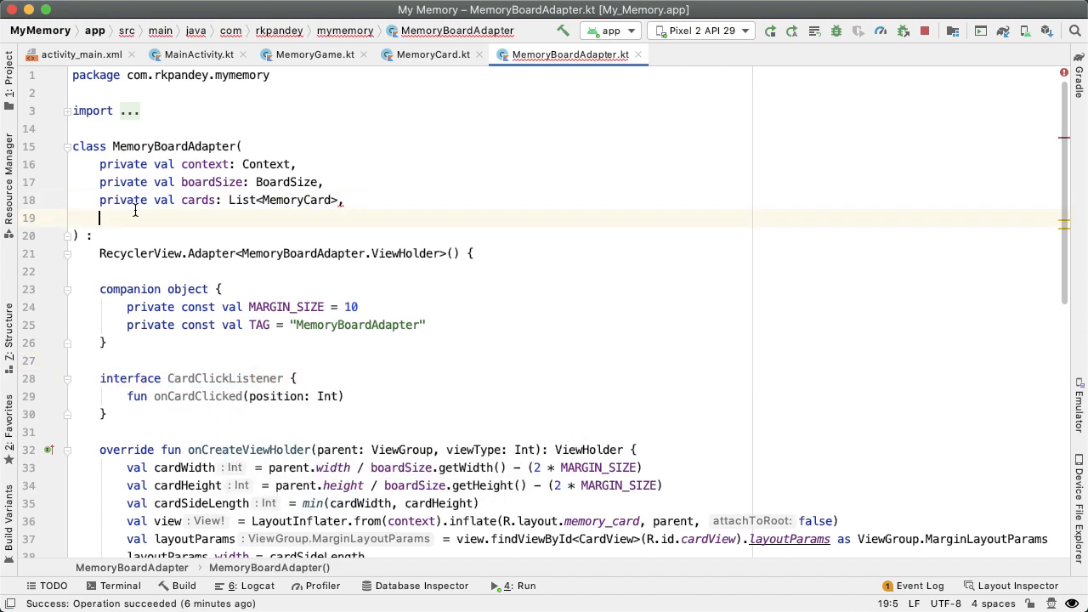
{"action": "type", "text": "private val"}
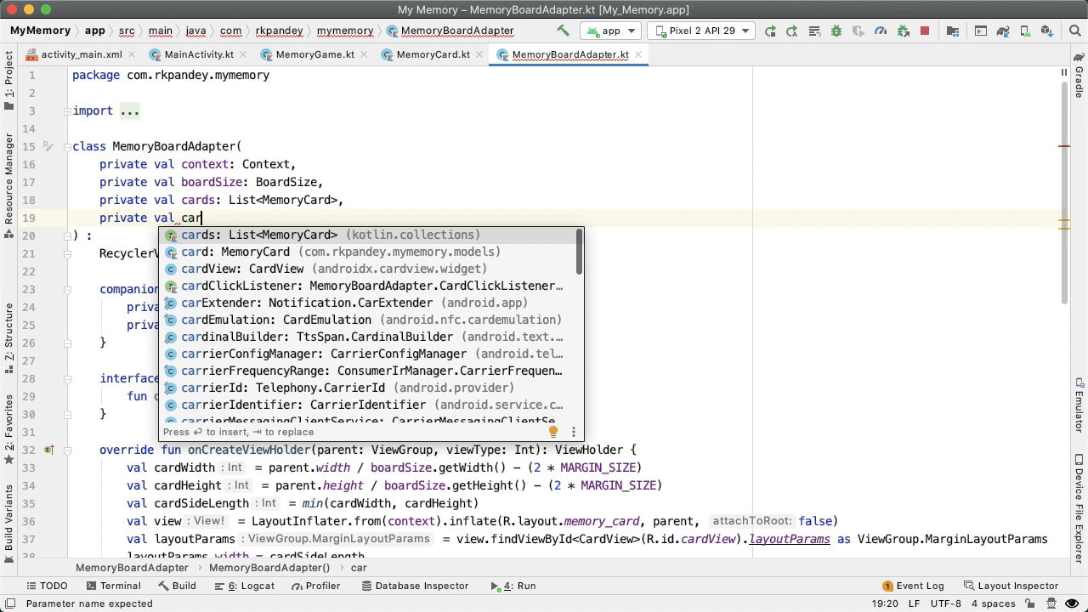
{"action": "type", "text": "cardClickListener: CardClickListener"}
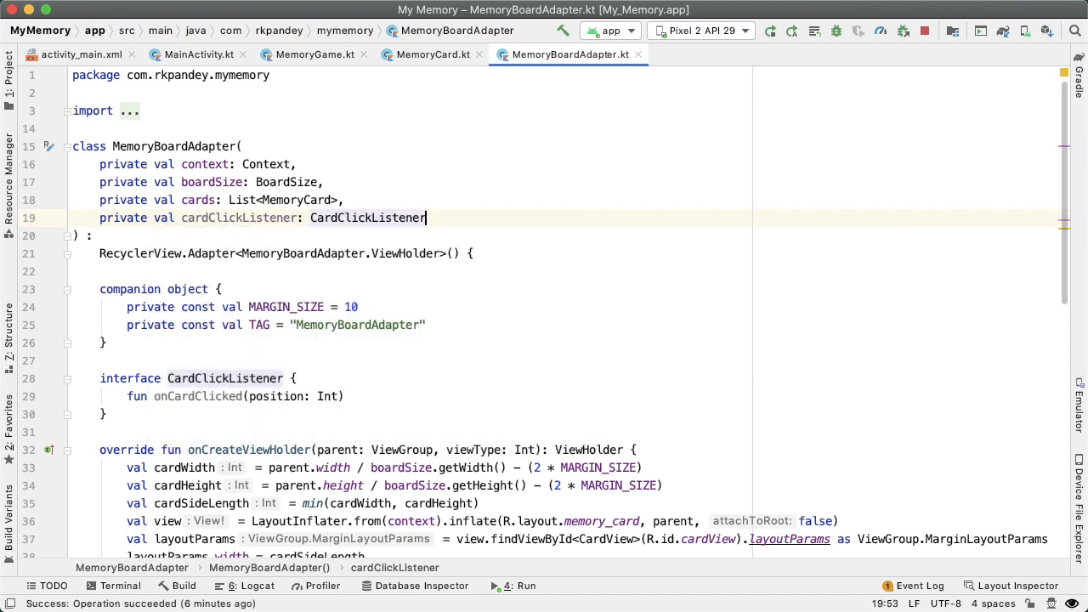
{"action": "double_click", "coordinate": [367, 217]}
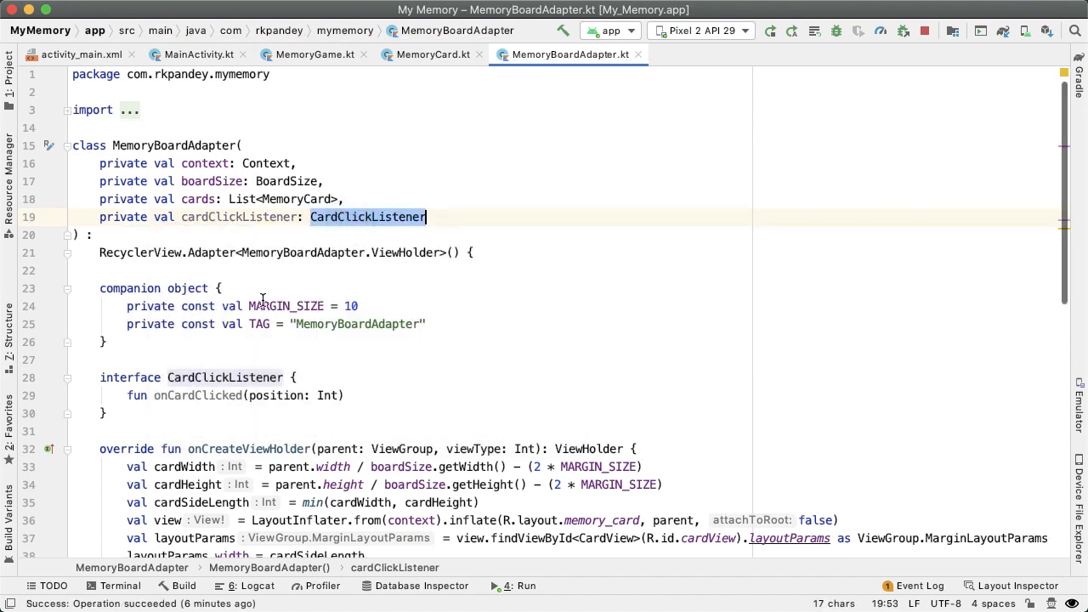
{"action": "scroll", "scroll_direction": "down", "scroll_amount": 3}
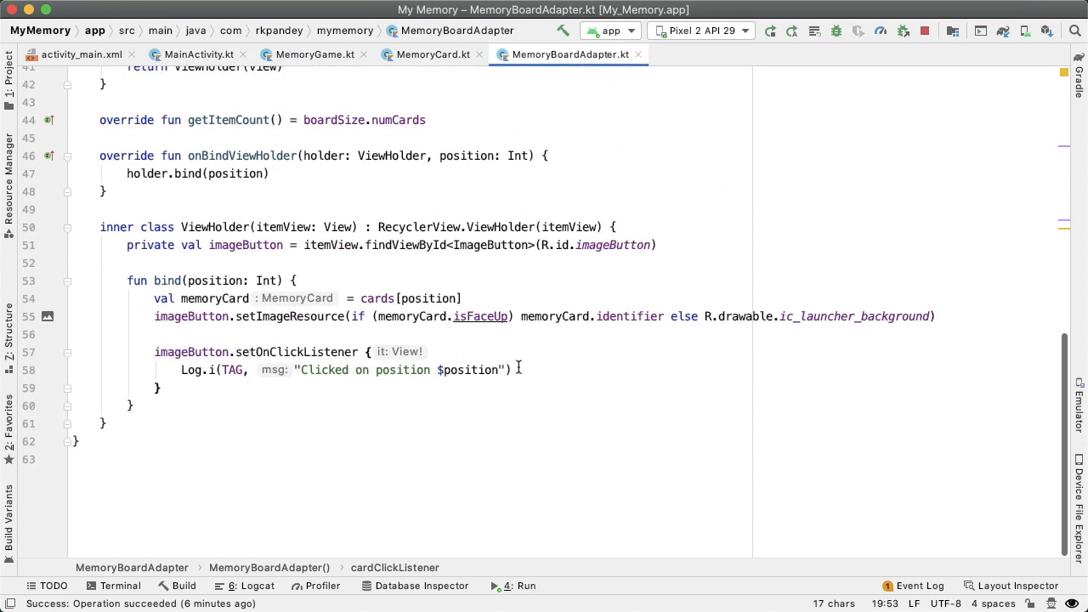
{"action": "key", "text": "enter"}
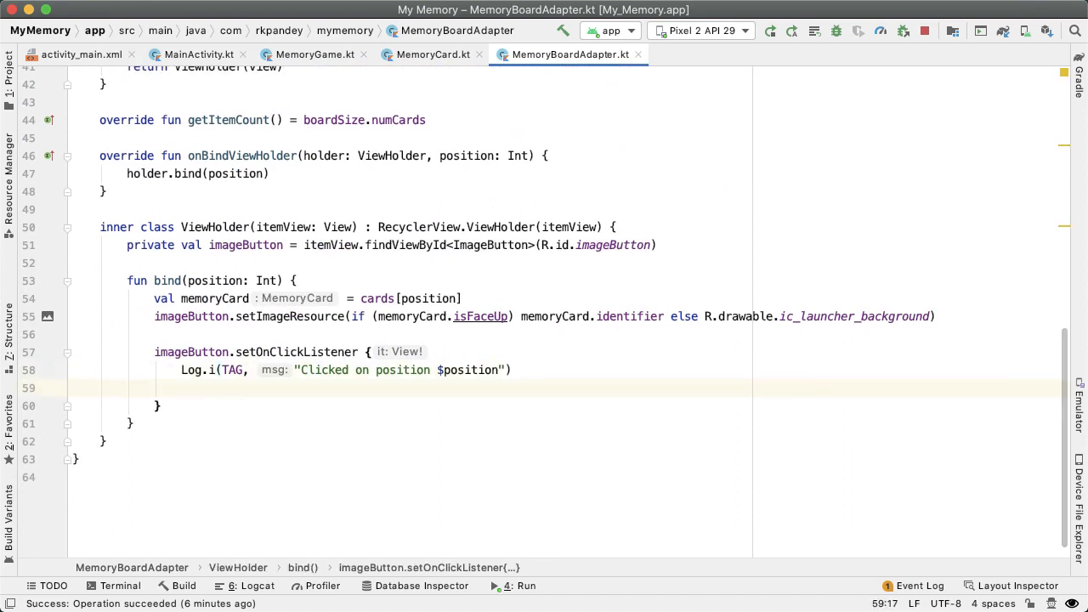
{"action": "type", "text": "cardClickListener.onCardClicked(position"}
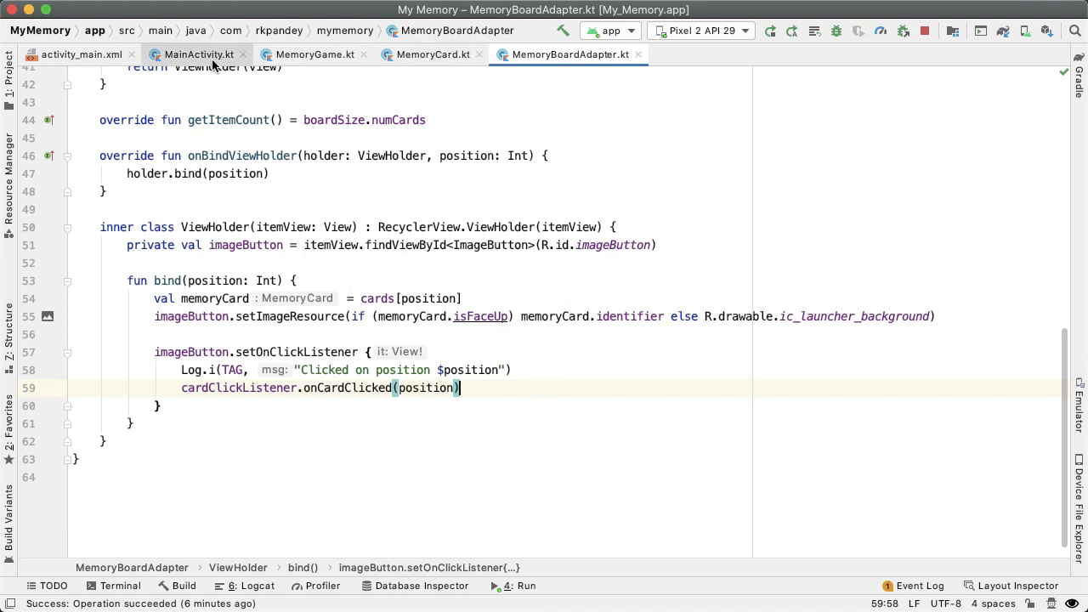
- In MainActivity pass ', object : MemoryBoardAdapter.CardClickListener {' as the adapter's fourth argument
{"action": "left_click", "coordinate": [197, 55]}
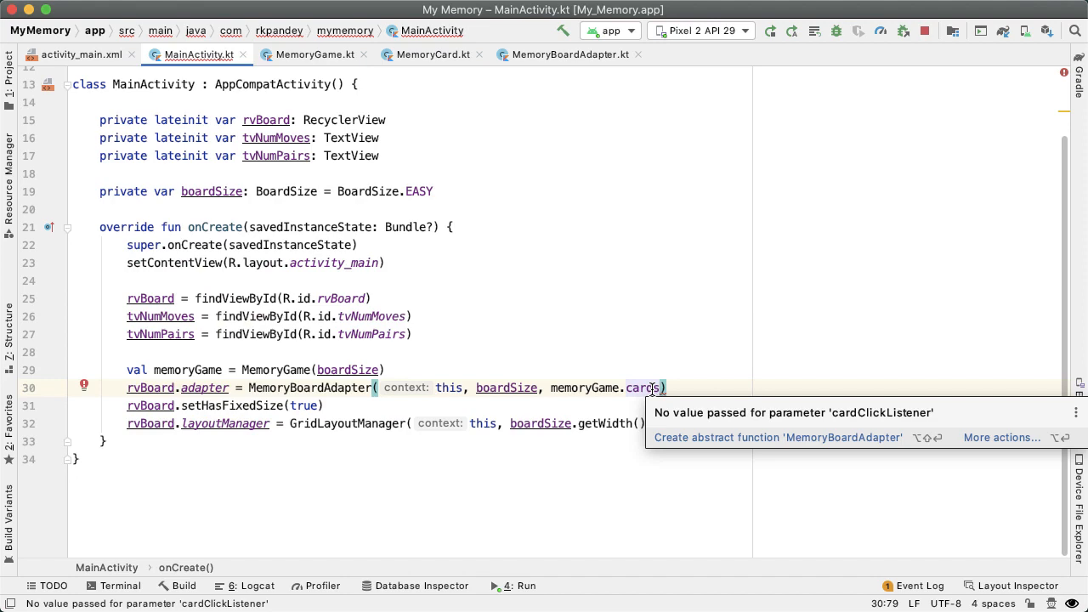
{"action": "type", "text": ", o"}
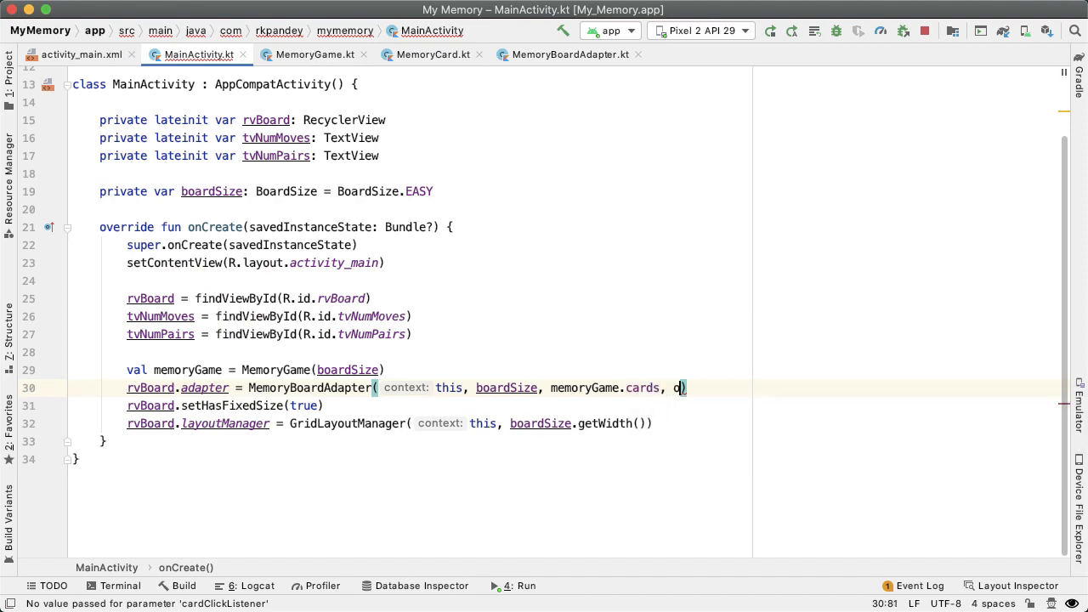
{"action": "type", "text": "bject: MemoryBoardAdapter.CardClickListener"}
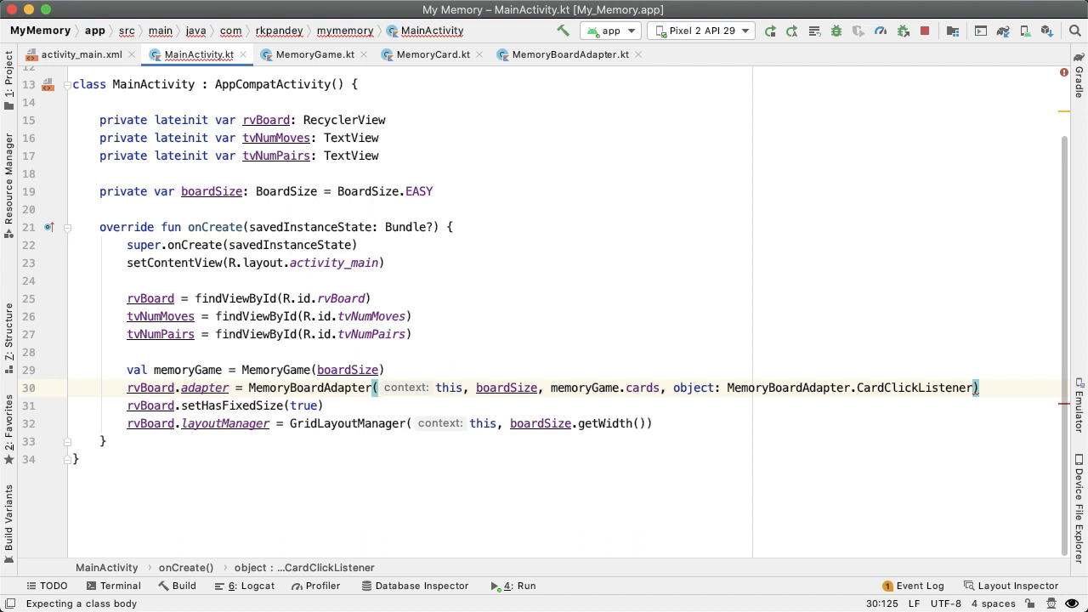
{"action": "type", "text": "{"}
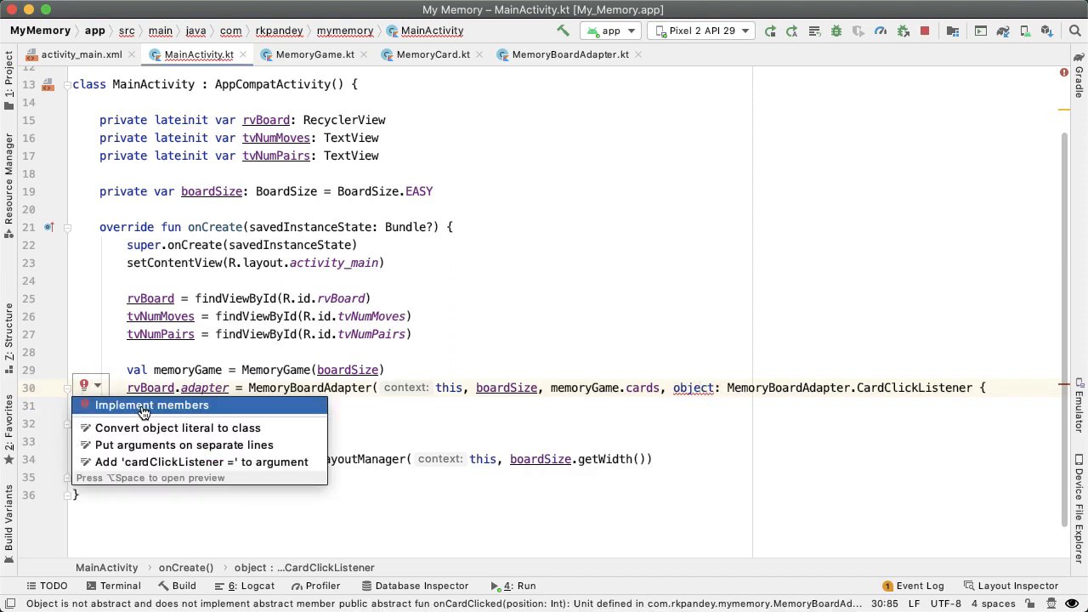
- Implement onCardClicked to call Log.i(TAG, "Card clicked $position")
{"action": "left_click", "coordinate": [152, 405]}
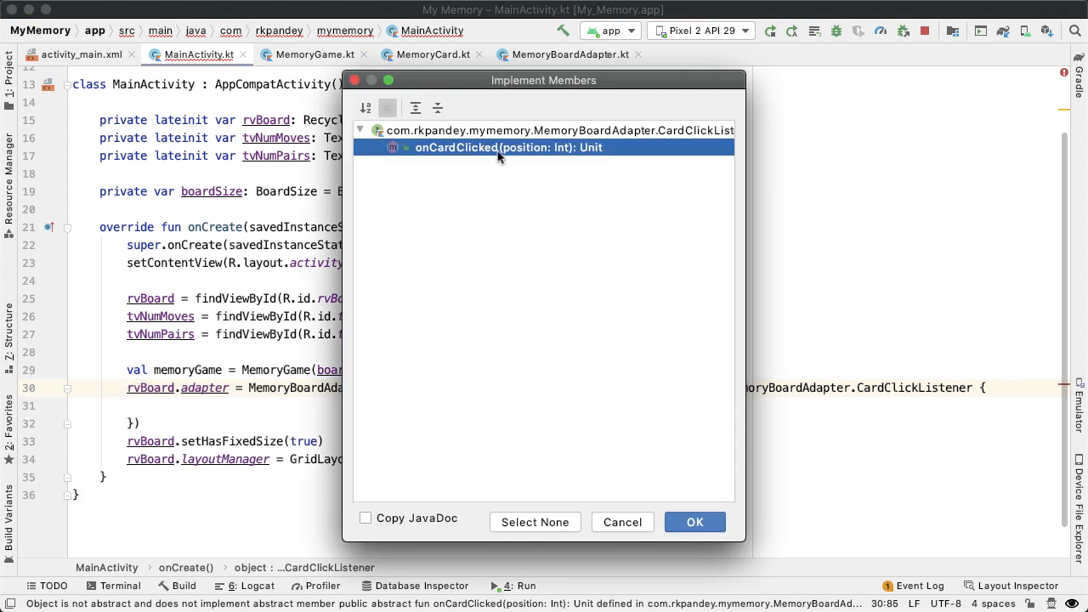
{"action": "left_click", "coordinate": [694, 520]}
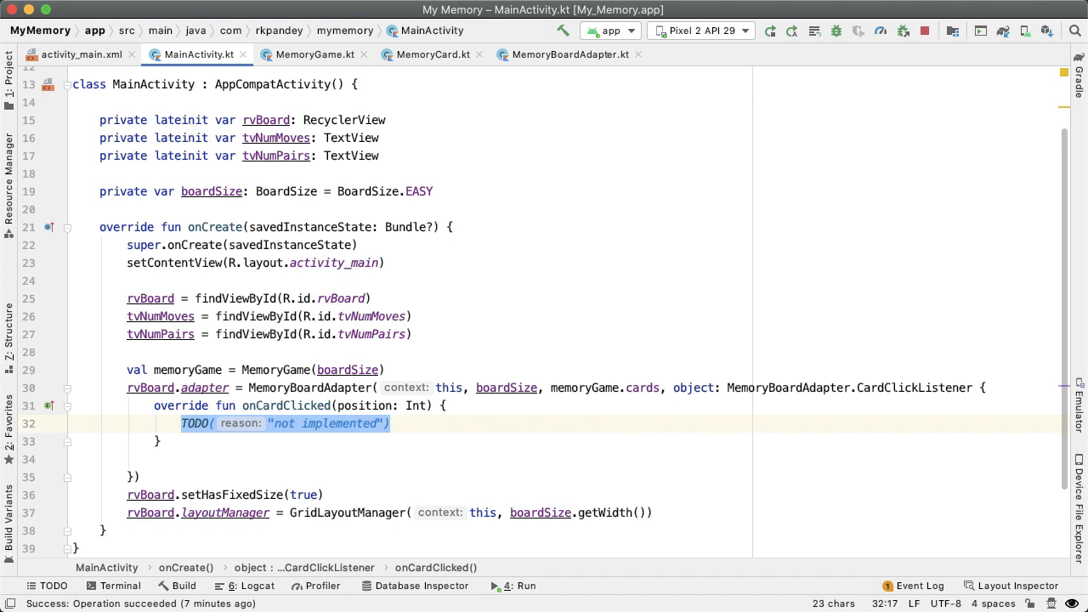
{"action": "type", "text": "Log.i(TAG, \"C"}
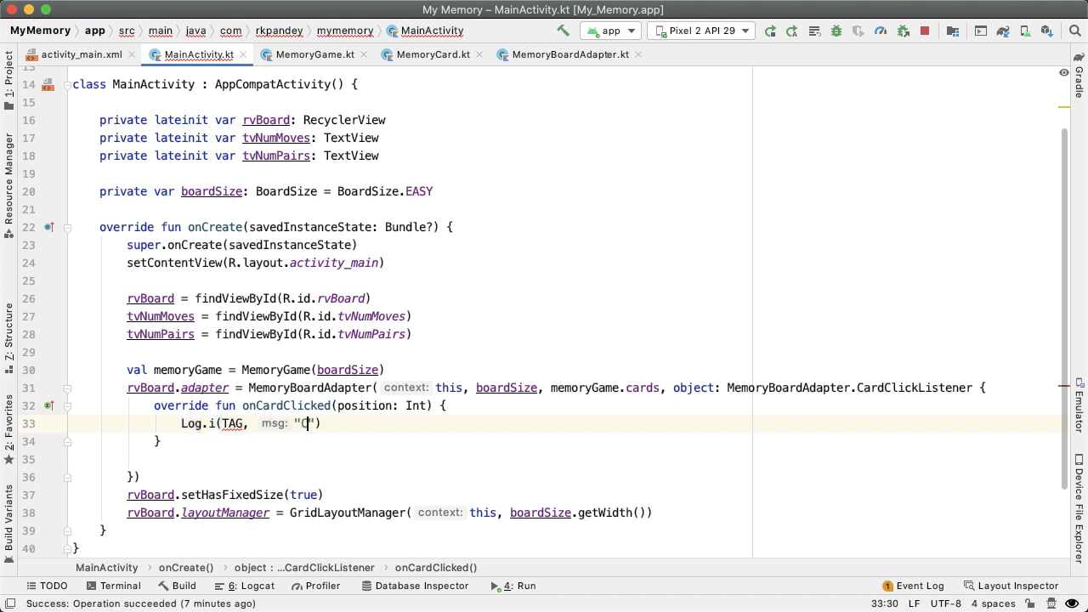
{"action": "type", "text": "Card clicked $position"}
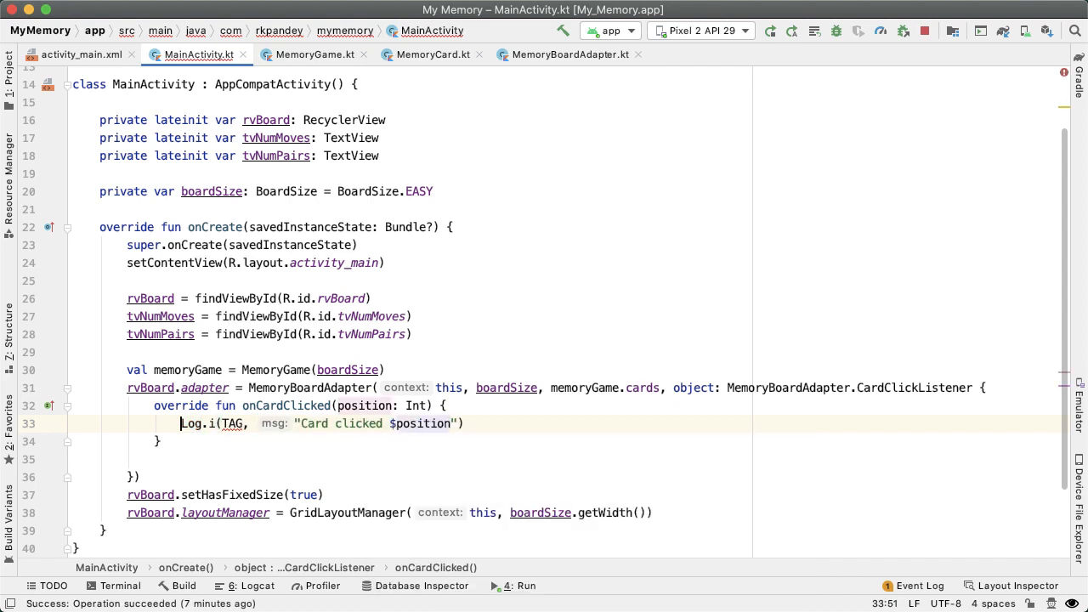
- Define the missing TAG as a companion object constant set to "MainActivity"
{"action": "double_click", "coordinate": [231, 423]}
{"action": "type", "text": "private const val TAG ="}
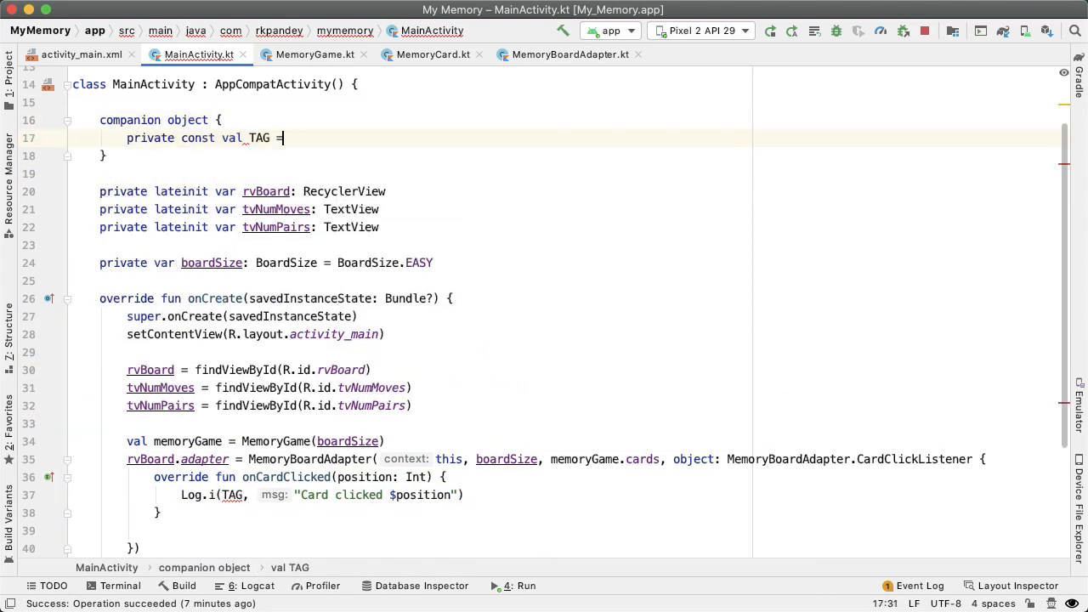
{"action": "type", "text": "\"MainActivity\""}
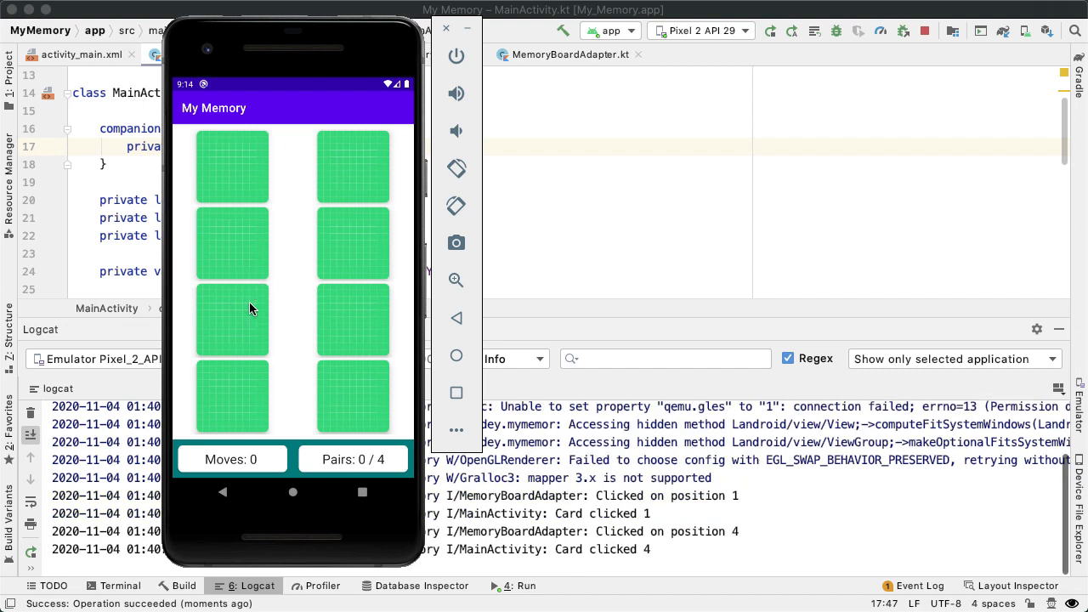
{"action": "mouse_move", "coordinate": [502, 558]}
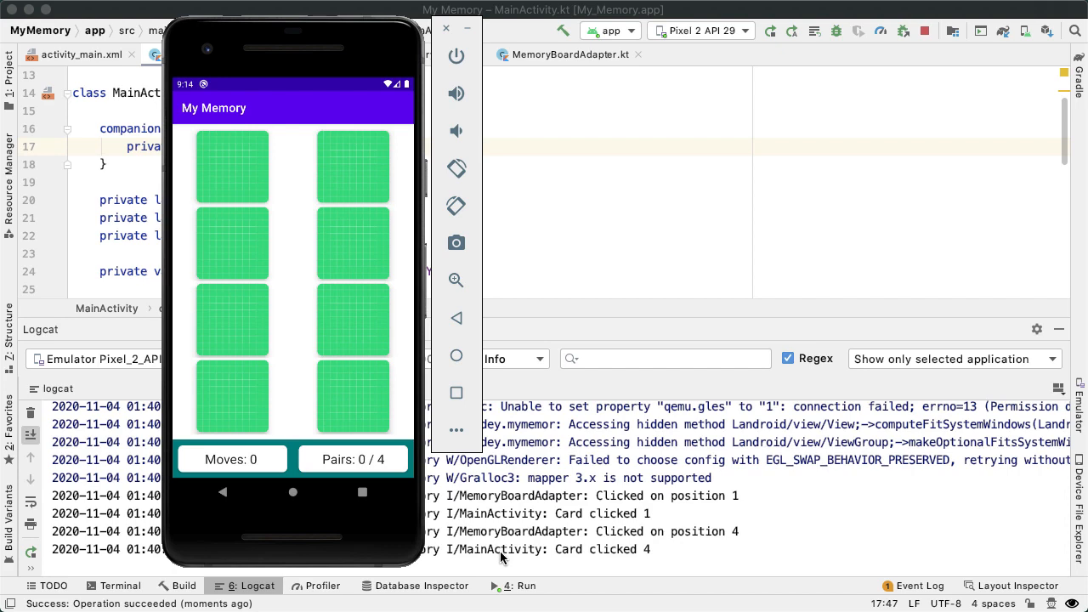
{"action": "mouse_move", "coordinate": [673, 551]}
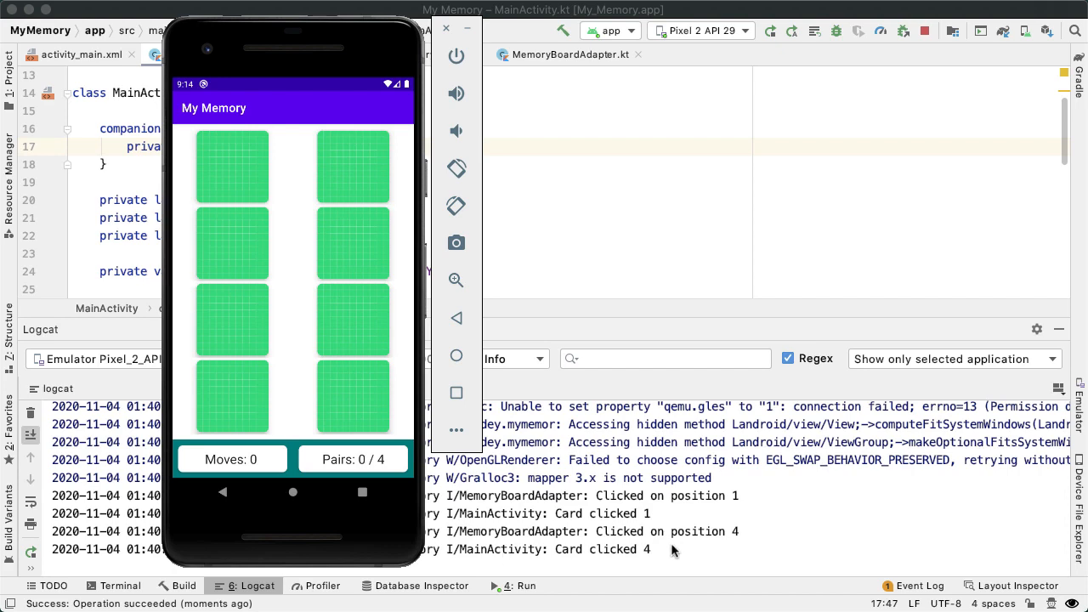